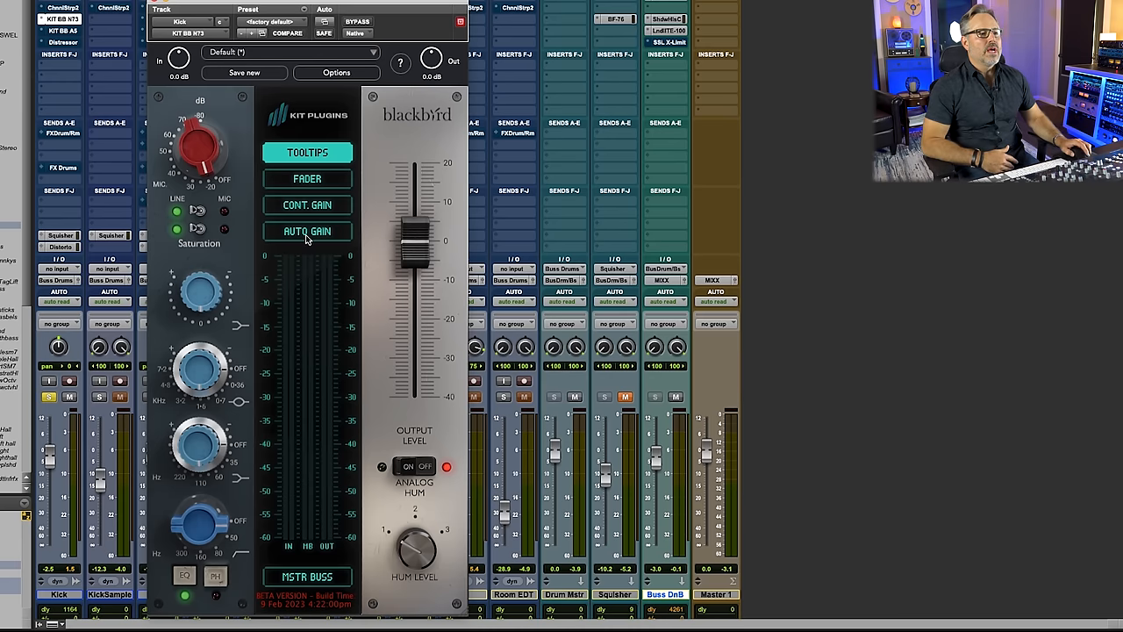
Engage auto gain on the Blackbird strip and lower input gain to about -30 dB.
left_click(307, 232)
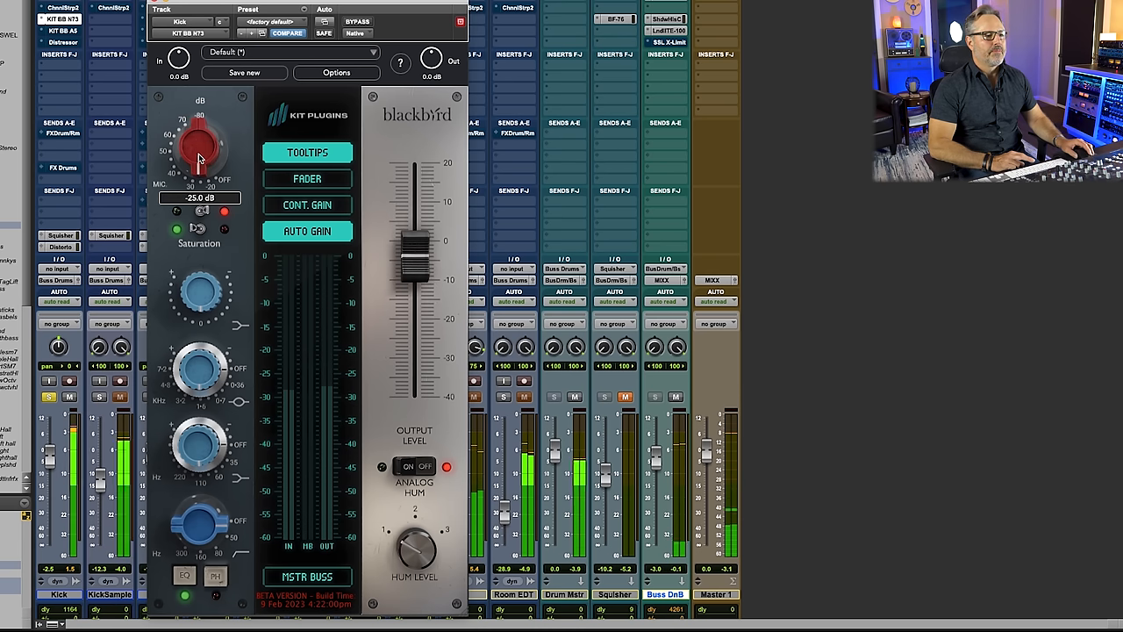
left_click_drag(200, 140, 197, 172)
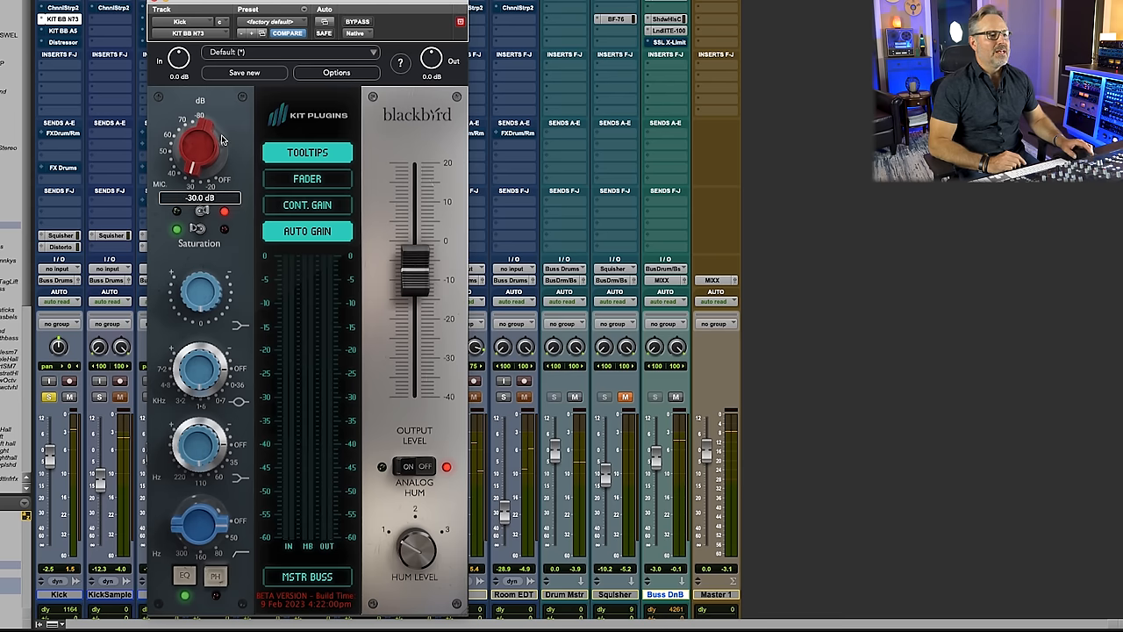
Boost and fine-tune one Blackbird EQ band's gain while the kit plays.
left_click(200, 292)
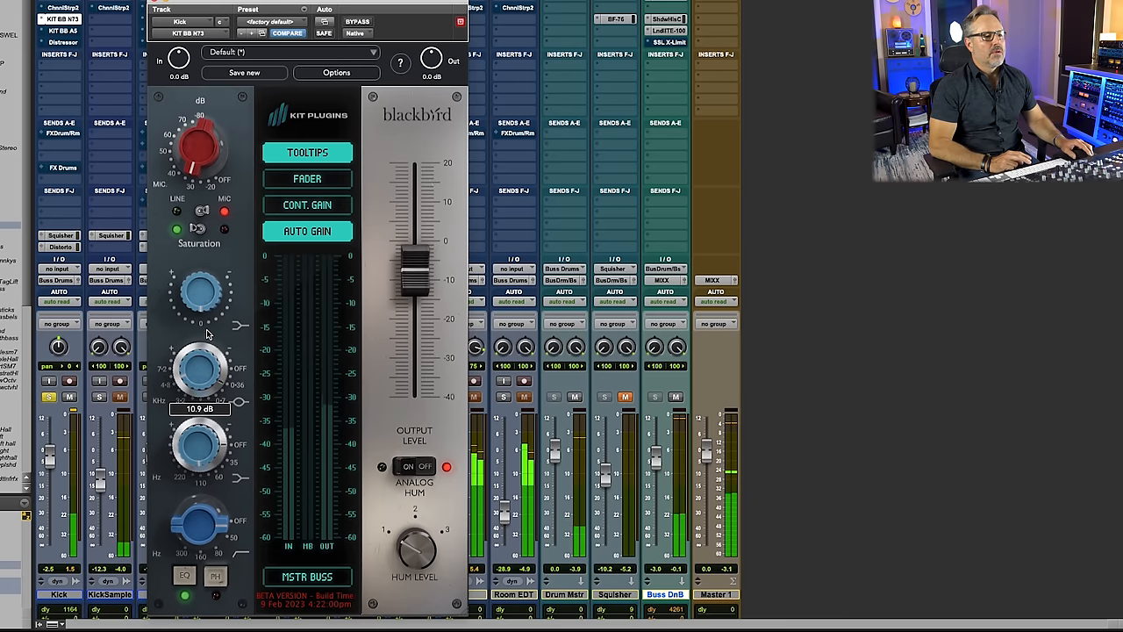
left_click_drag(200, 368, 200, 377)
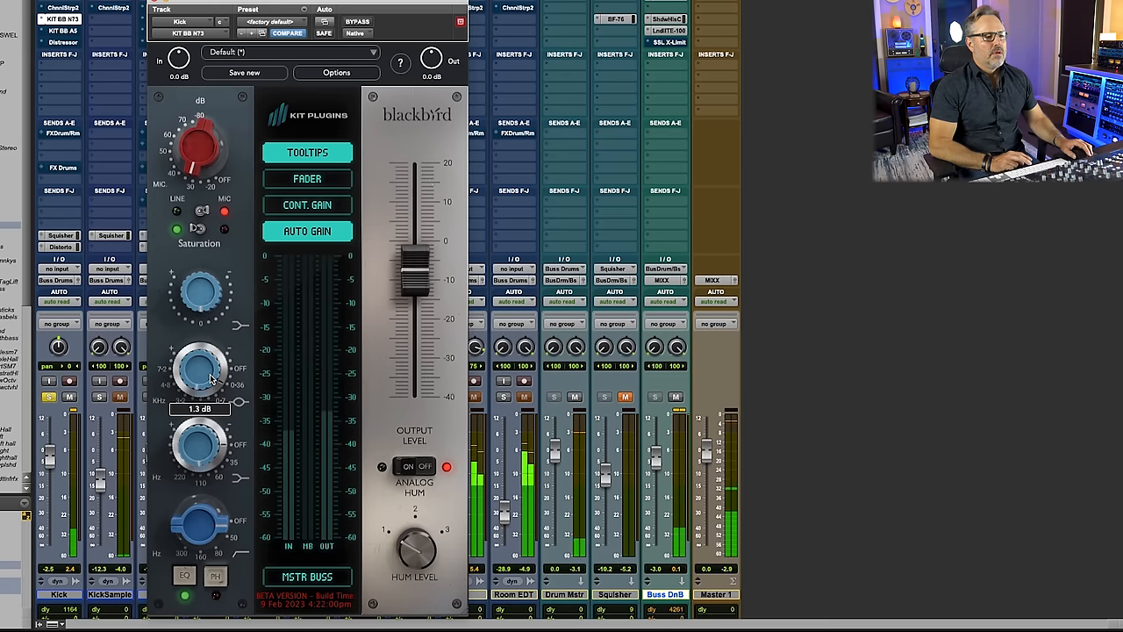
left_click_drag(200, 369, 195, 377)
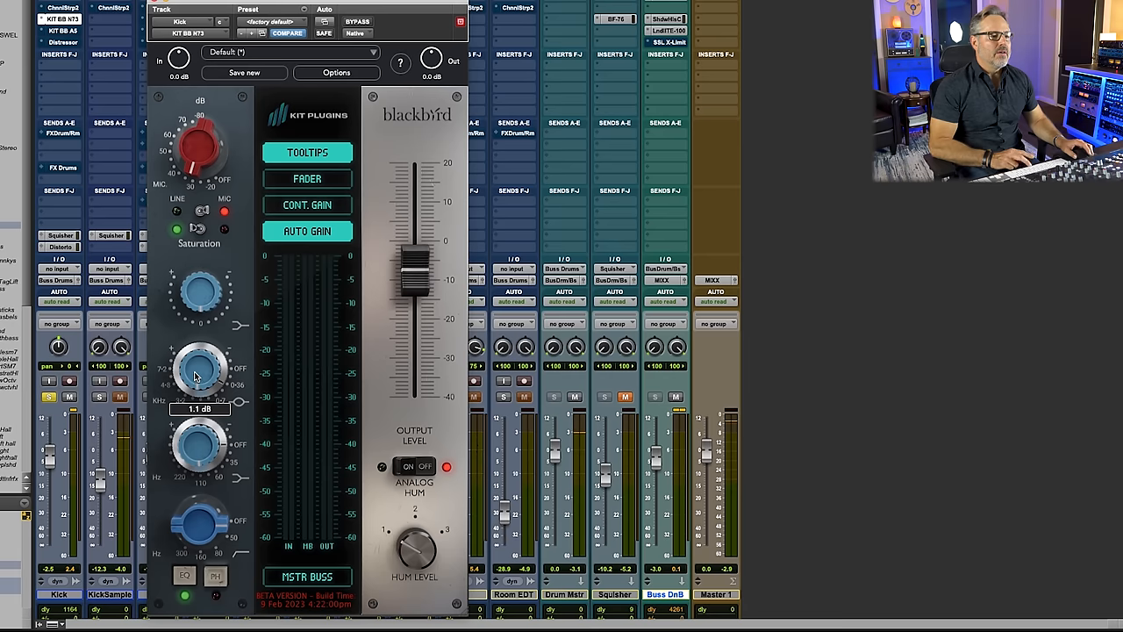
left_click_drag(200, 369, 207, 390)
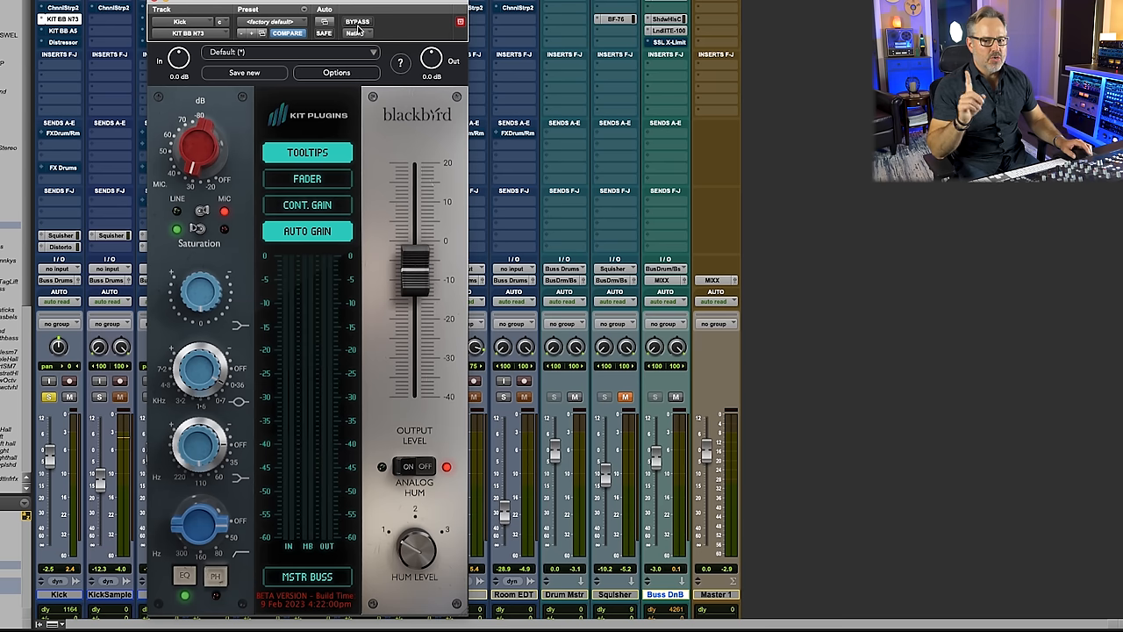
Adjust another EQ band and lift it to about 5.5 dB.
left_click(358, 21)
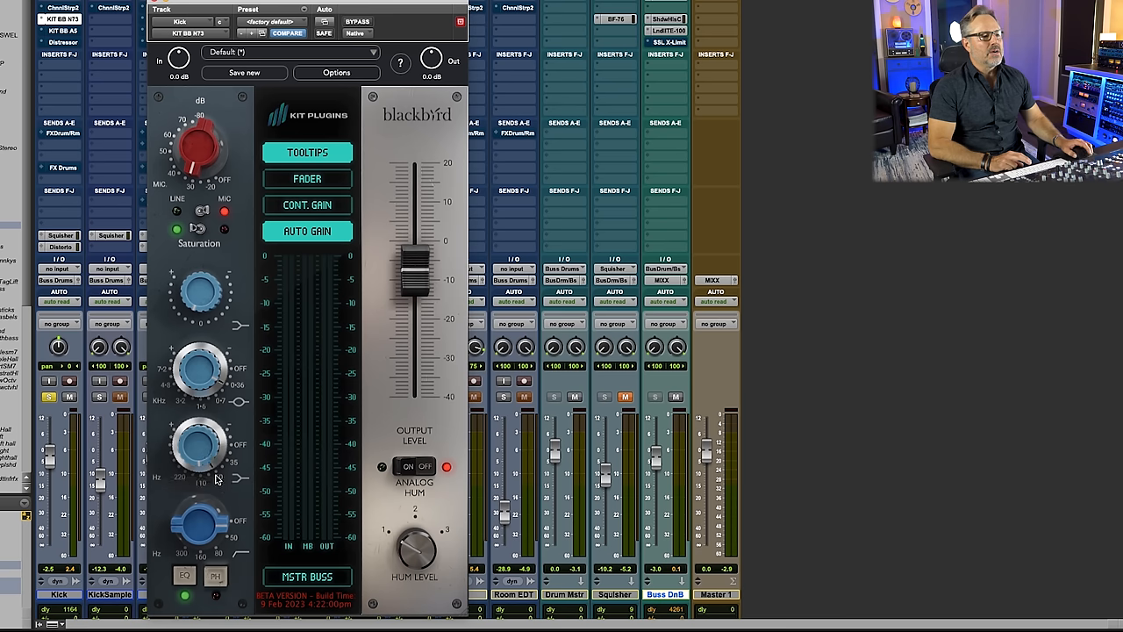
left_click_drag(200, 443, 200, 439)
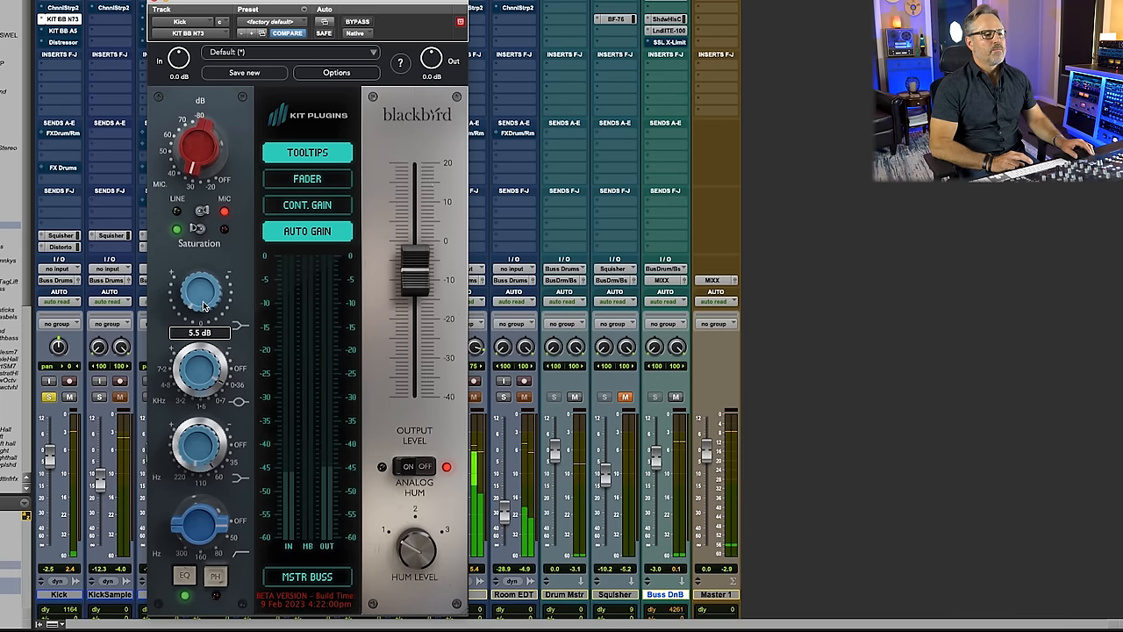
left_click_drag(200, 290, 201, 439)
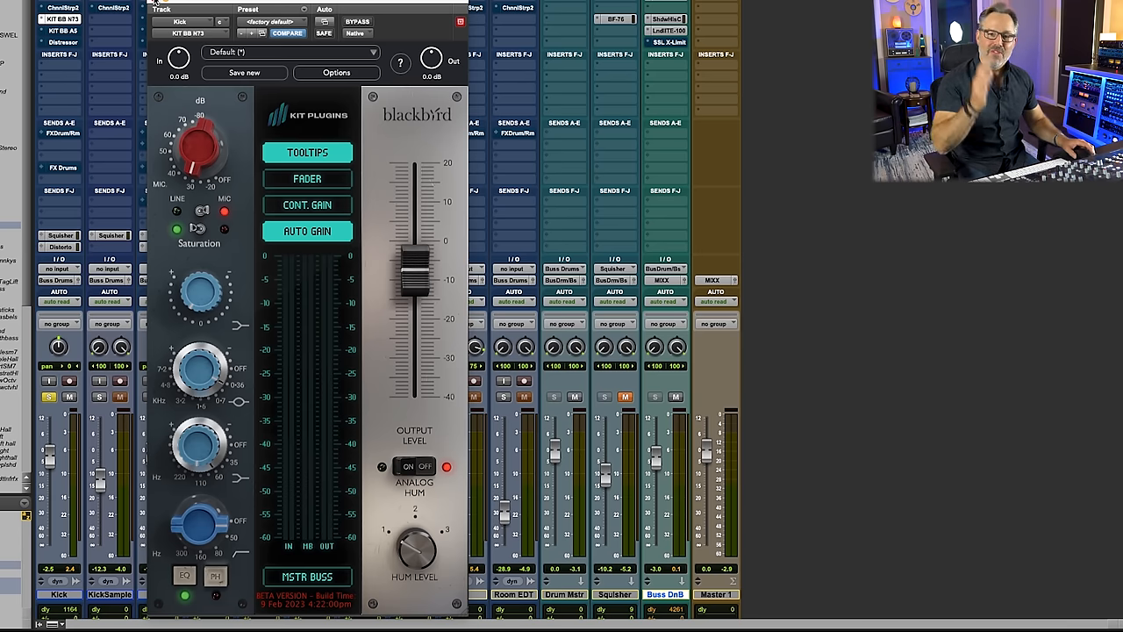
mouse_move(126, 56)
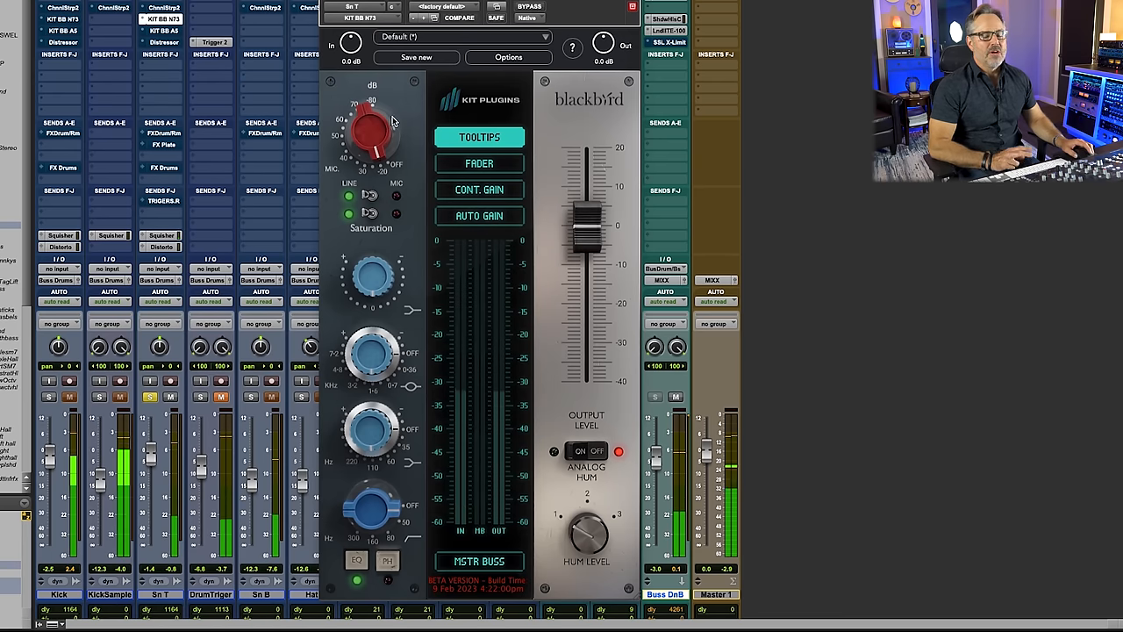
Engage auto gain on the second drum track's strip and set input near -40 dB.
left_click(479, 214)
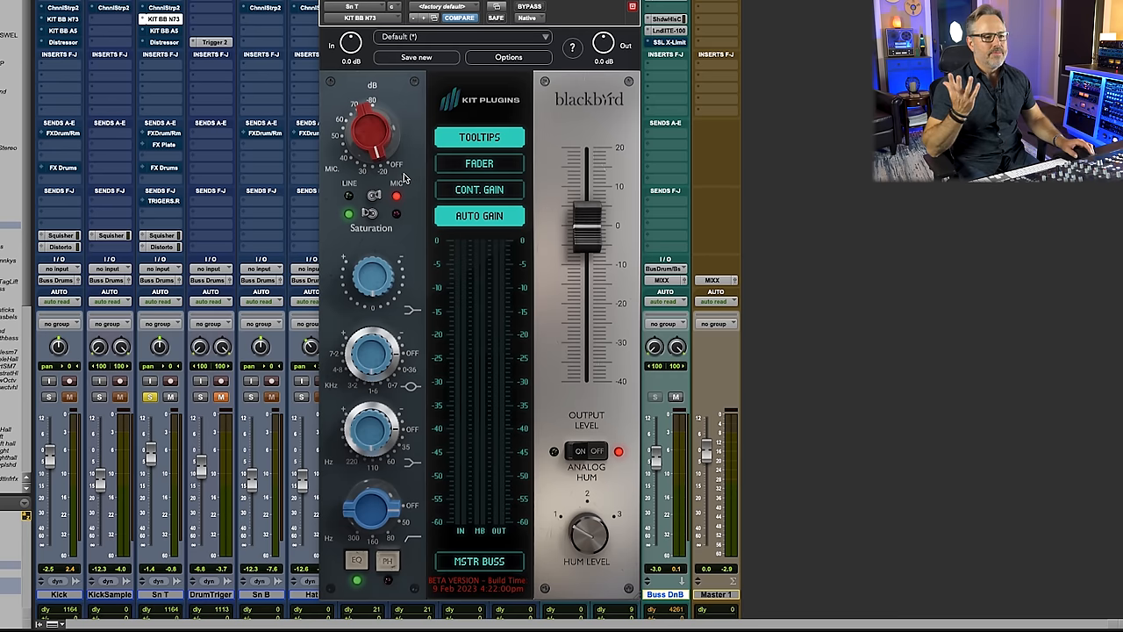
left_click_drag(375, 132, 375, 144)
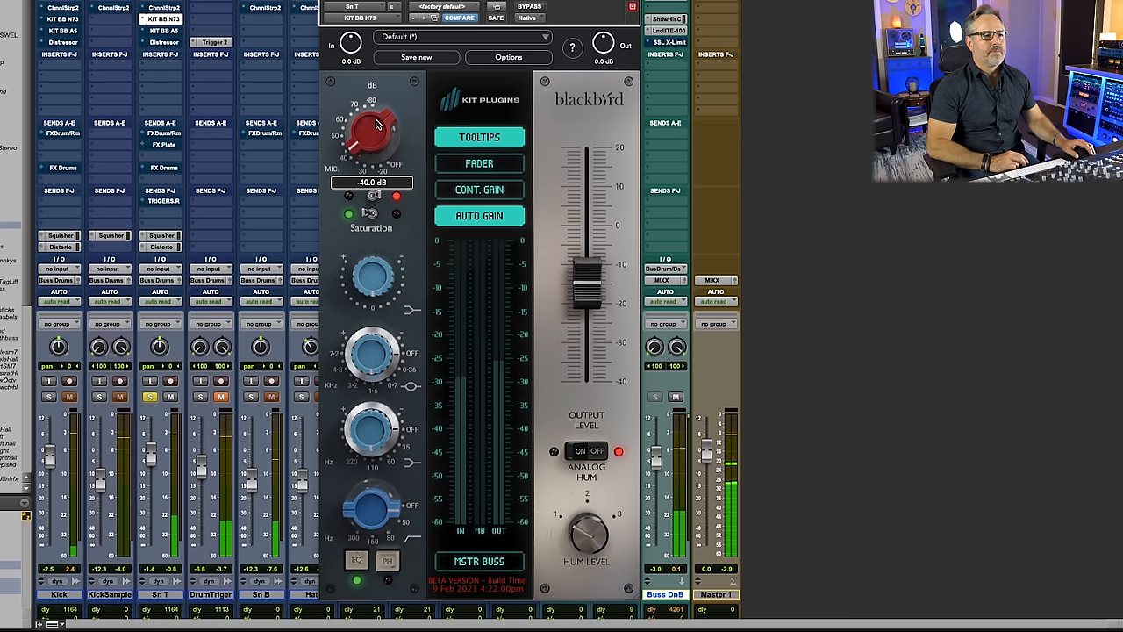
left_click_drag(372, 131, 379, 123)
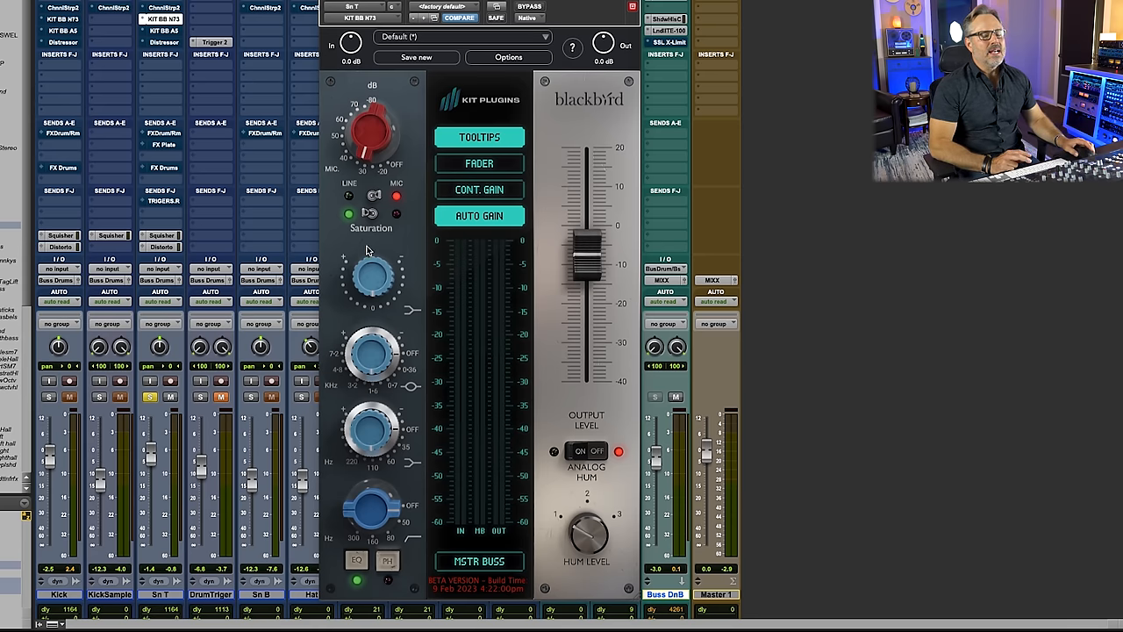
mouse_move(285, 326)
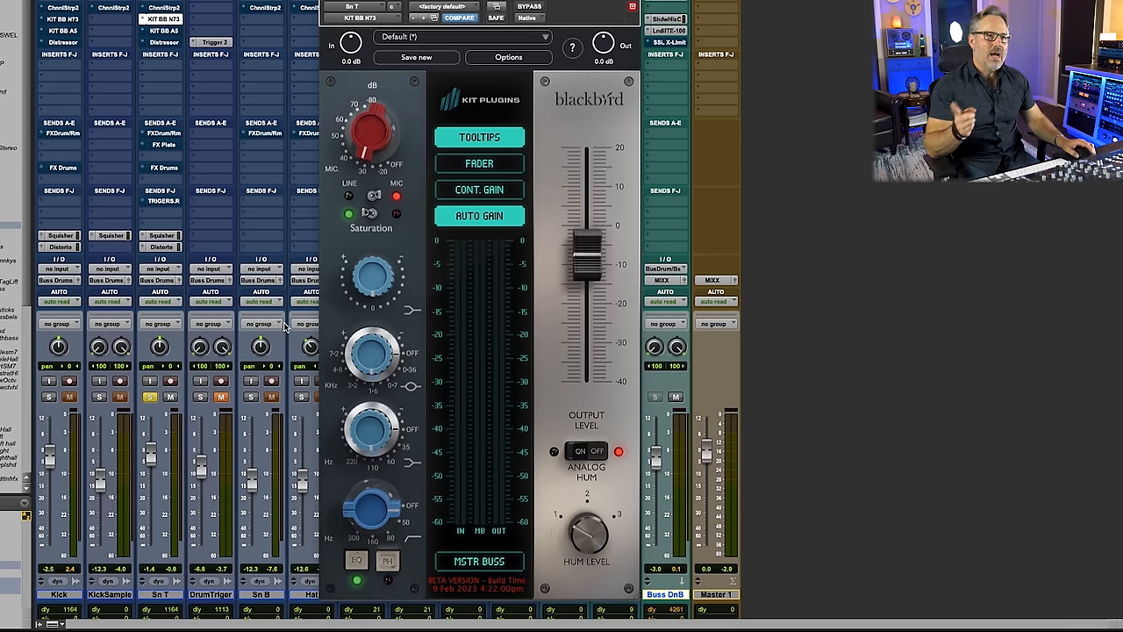
mouse_move(366, 322)
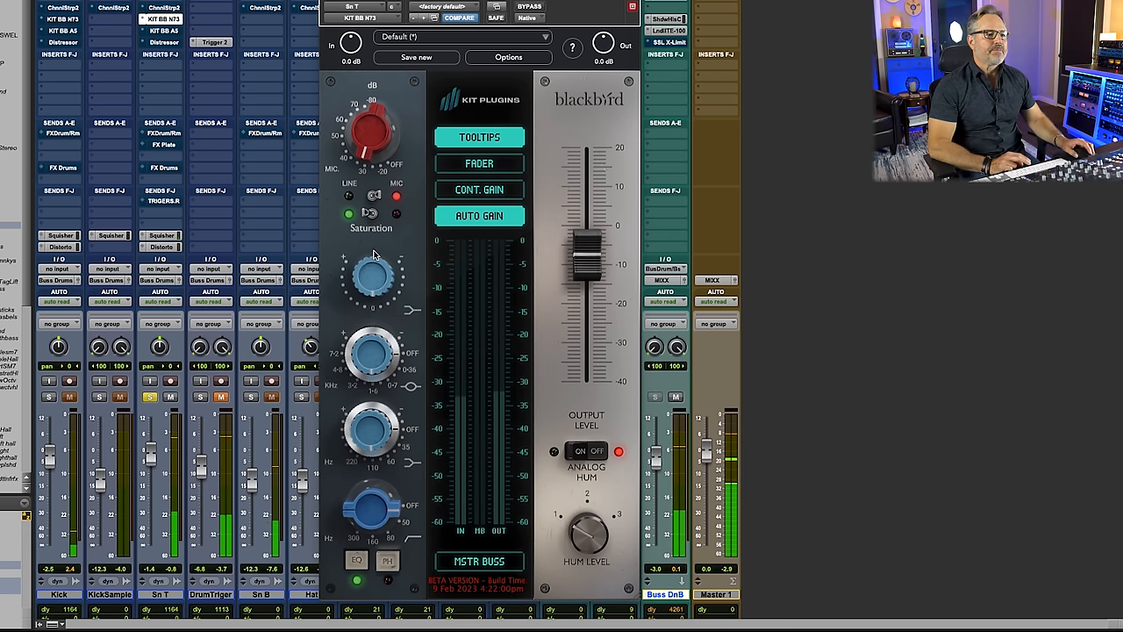
Adjust the top and lower EQ bands and start shaping the mid band.
left_click_drag(372, 272, 372, 263)
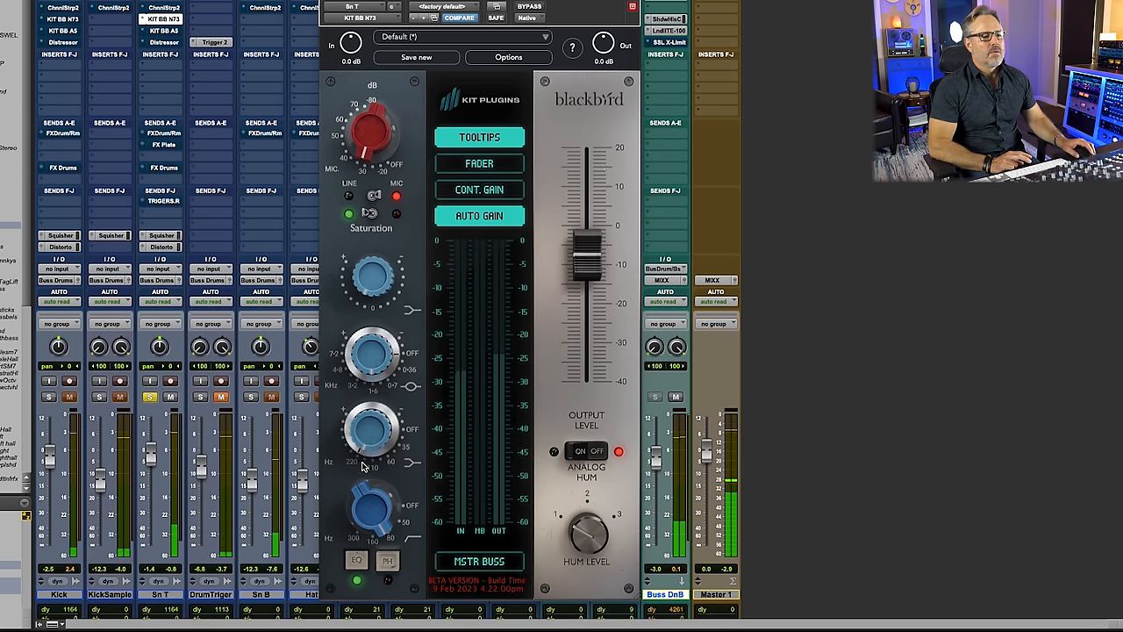
left_click_drag(372, 429, 372, 421)
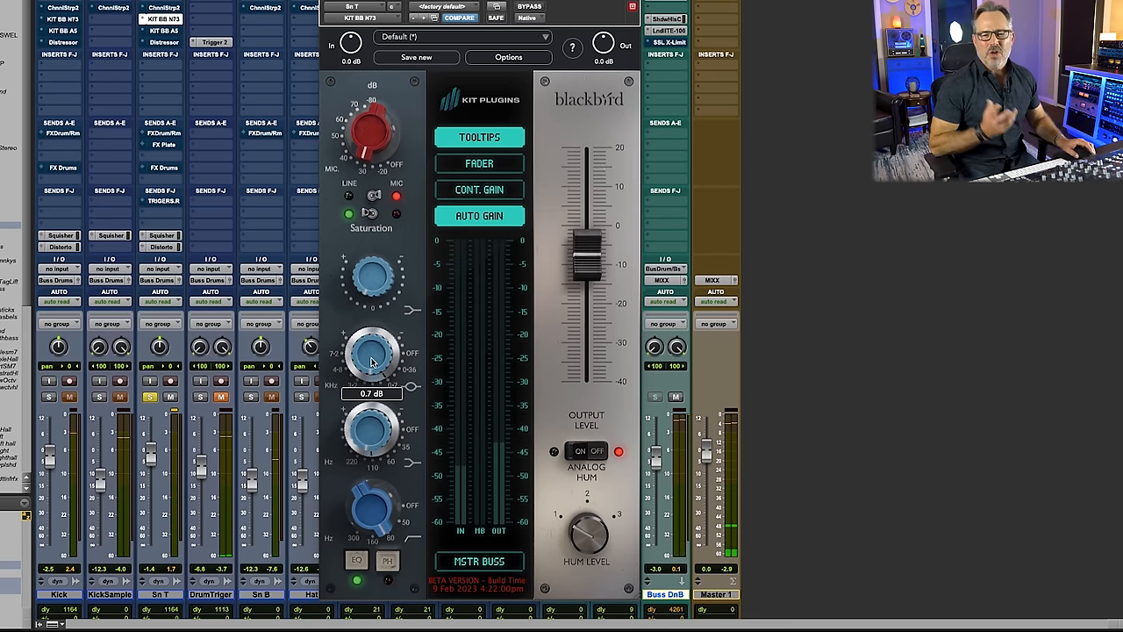
left_click_drag(372, 355, 372, 364)
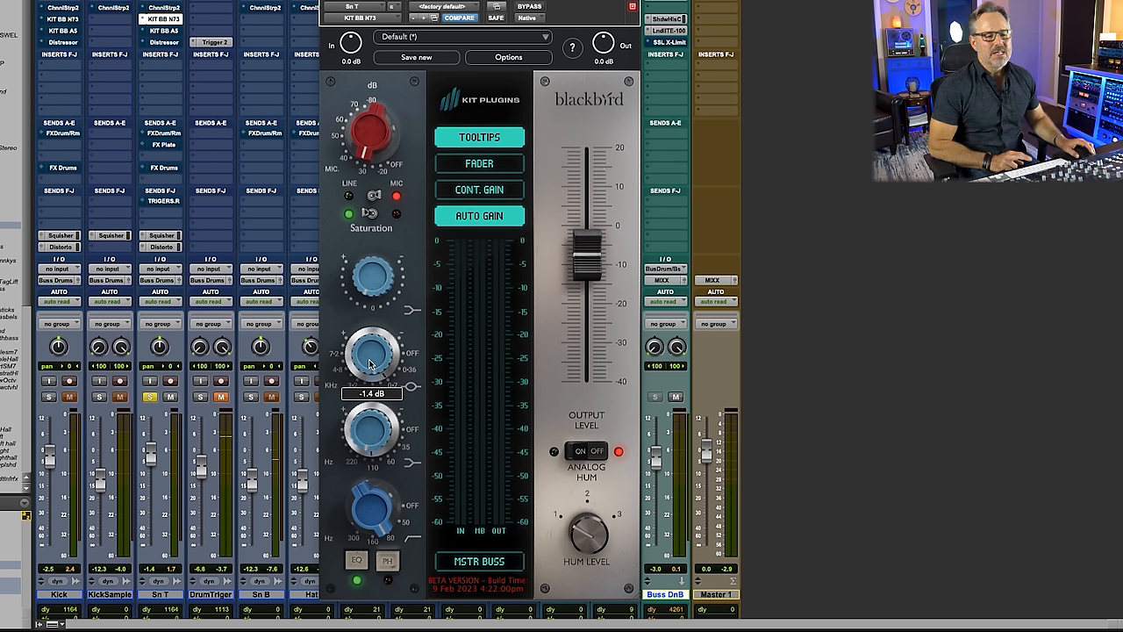
left_click_drag(372, 355, 368, 361)
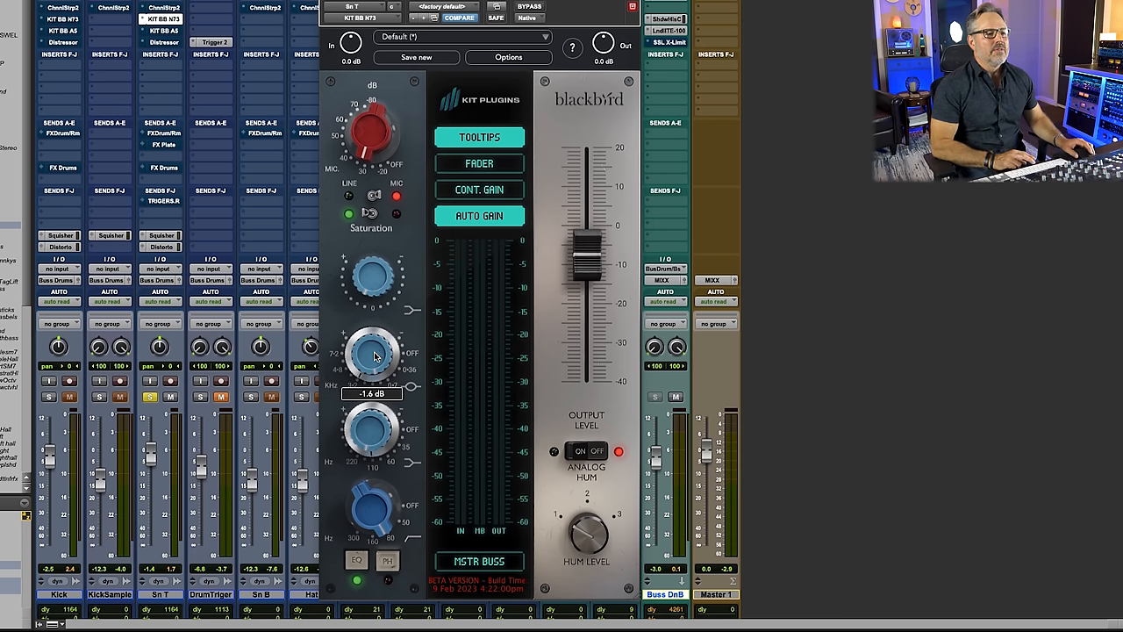
Sweep the mid band up to about an 11 dB boost and close the strip.
left_click_drag(372, 355, 372, 316)
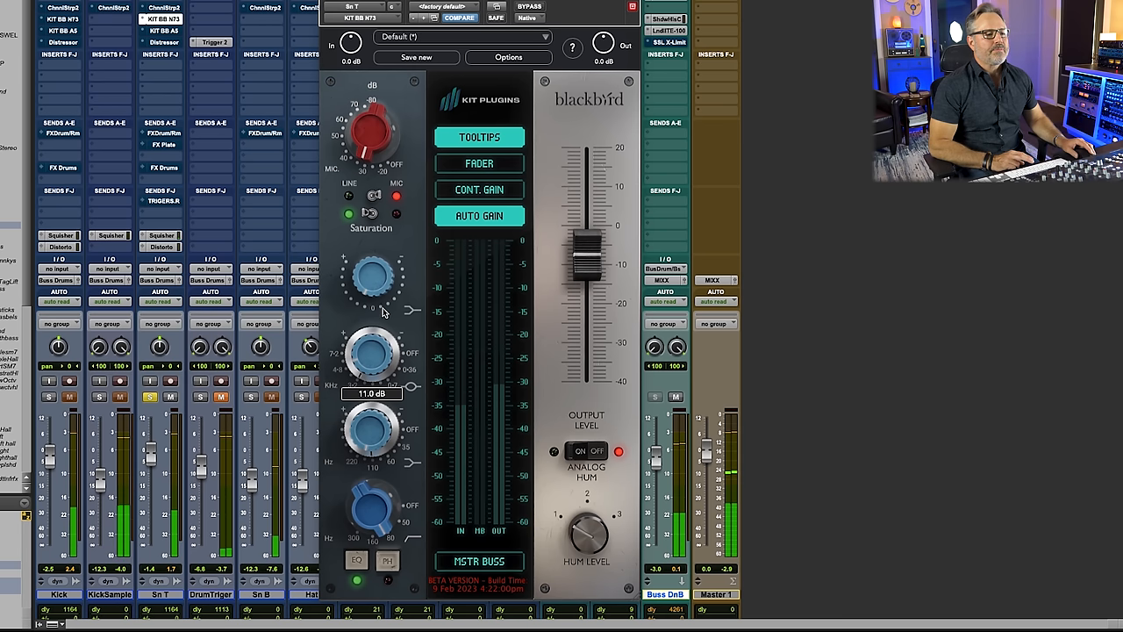
left_click_drag(372, 353, 372, 347)
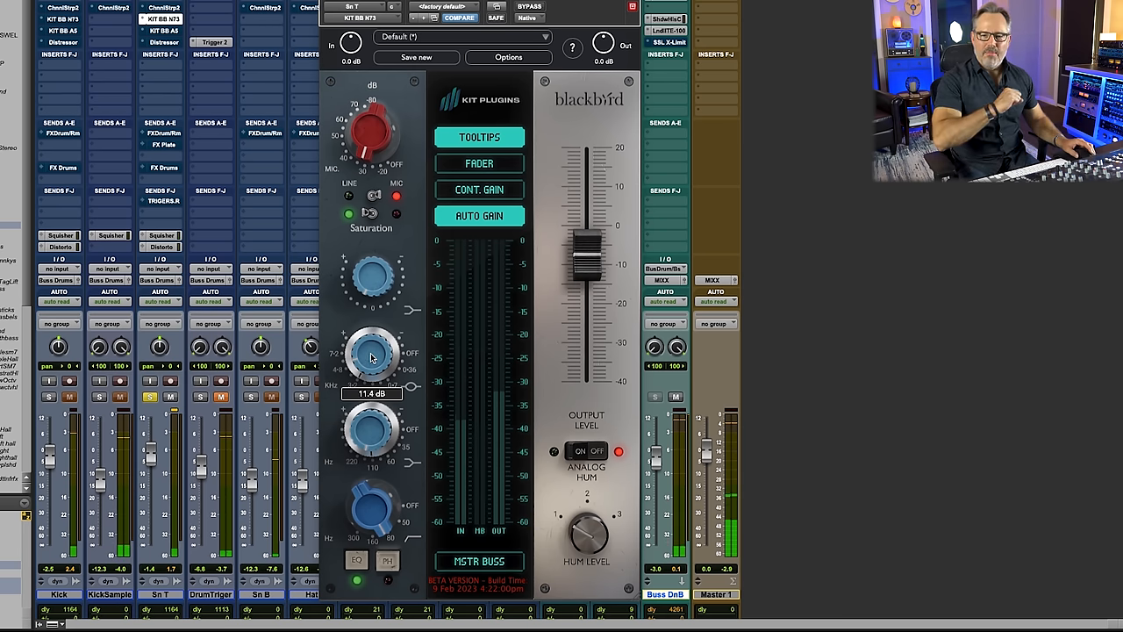
left_click_drag(372, 351, 372, 363)
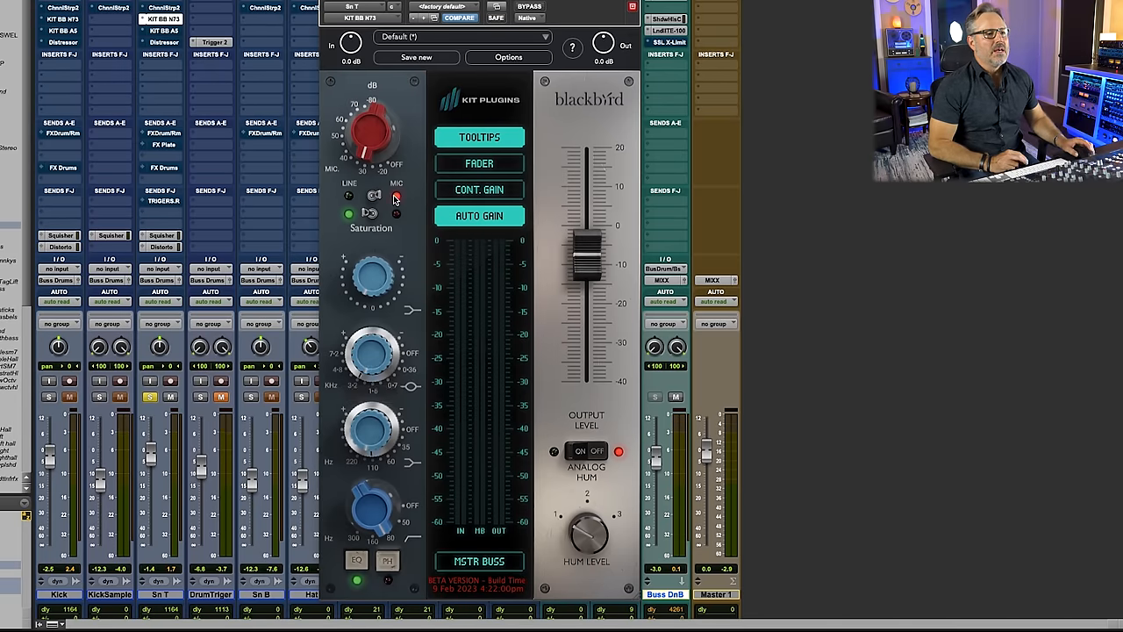
left_click(526, 7)
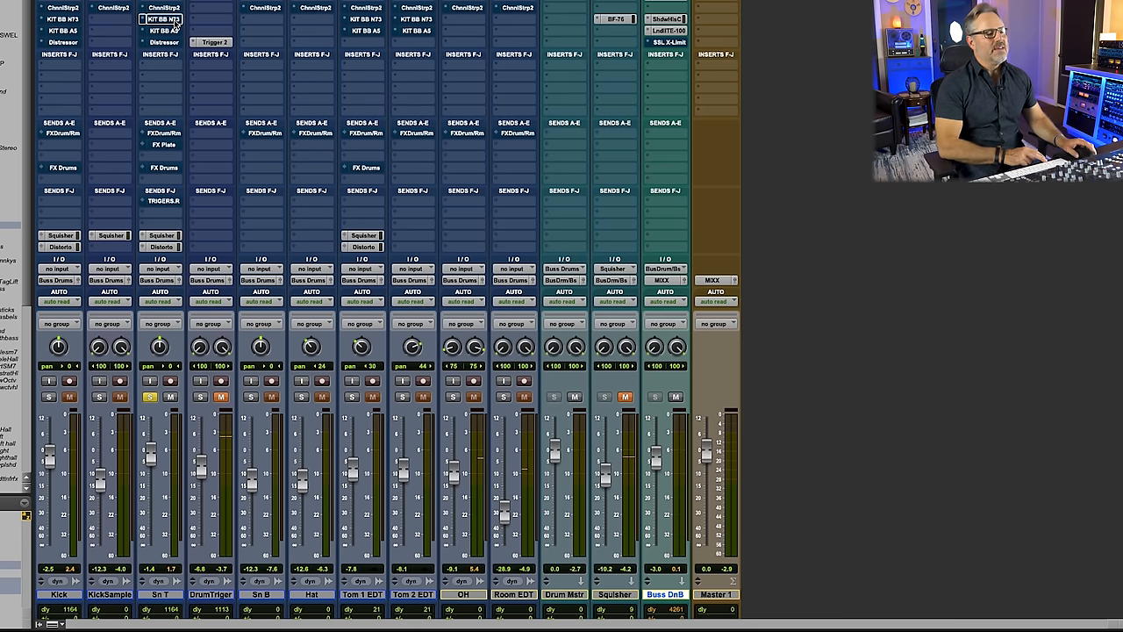
mouse_move(305, 134)
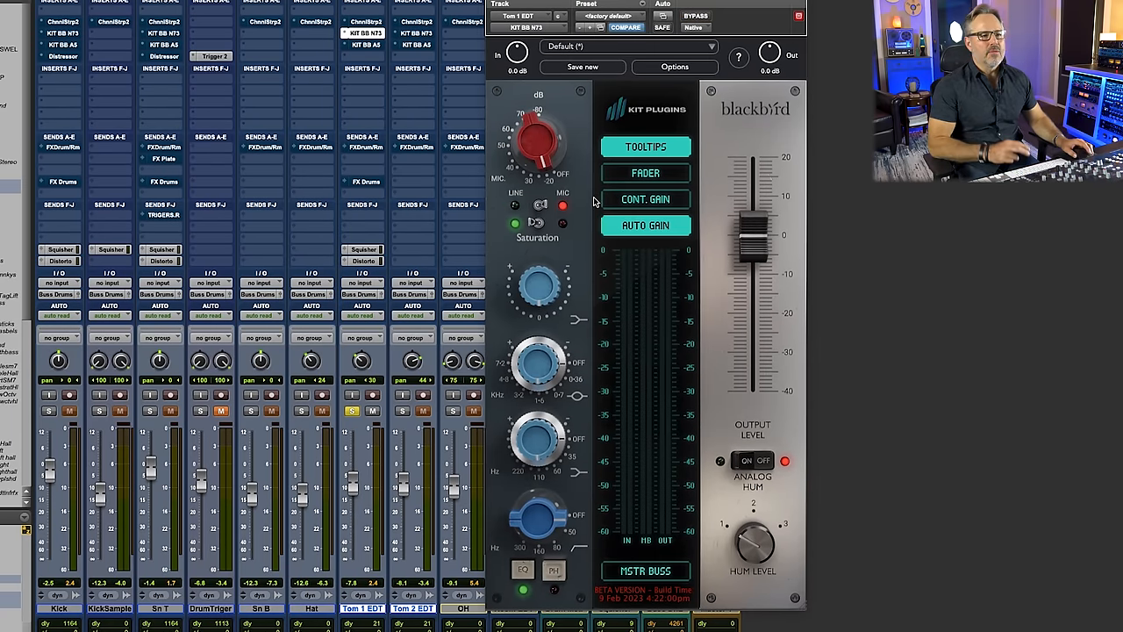
Lower the tom strip's input gain and boost its first EQ band to 14.4 dB.
left_click_drag(539, 132, 534, 144)
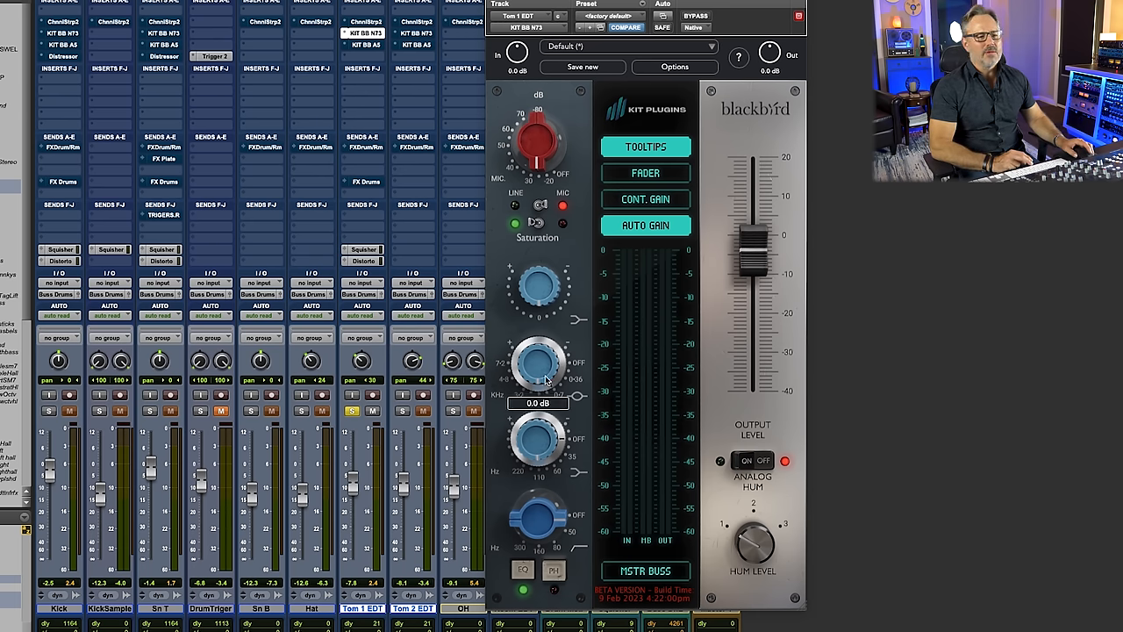
mouse_move(541, 372)
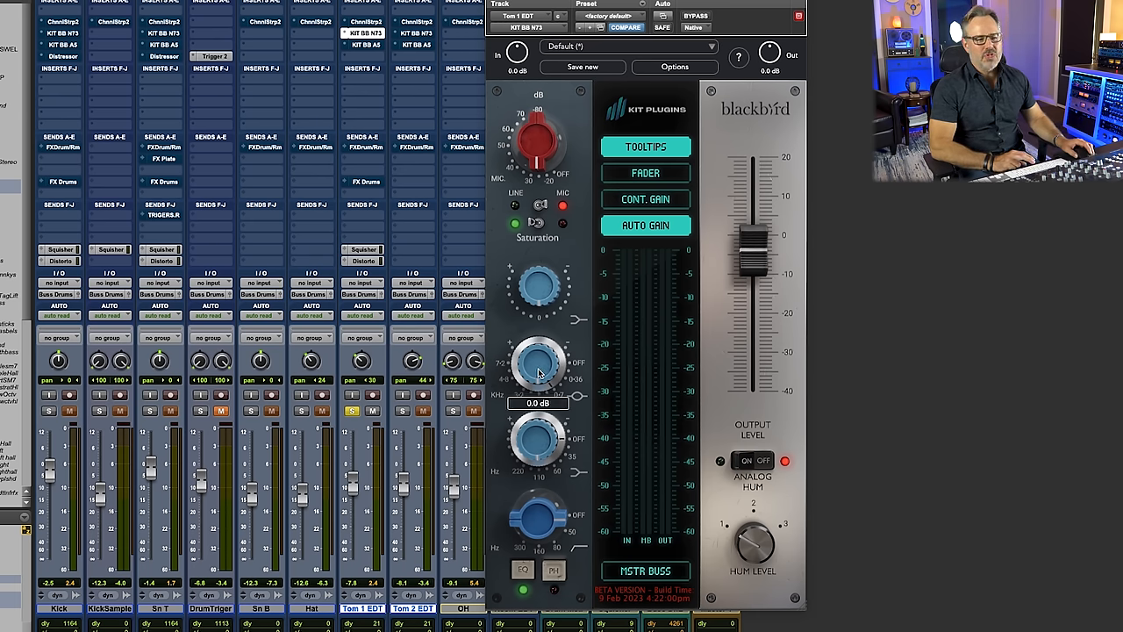
left_click_drag(537, 362, 544, 342)
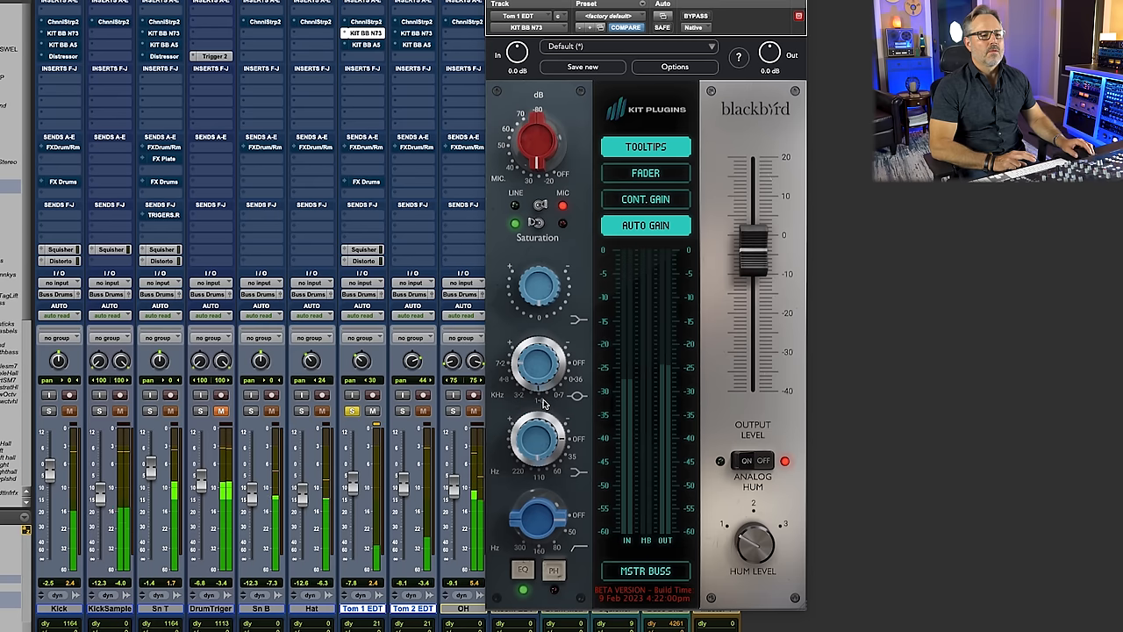
left_click_drag(537, 364, 542, 360)
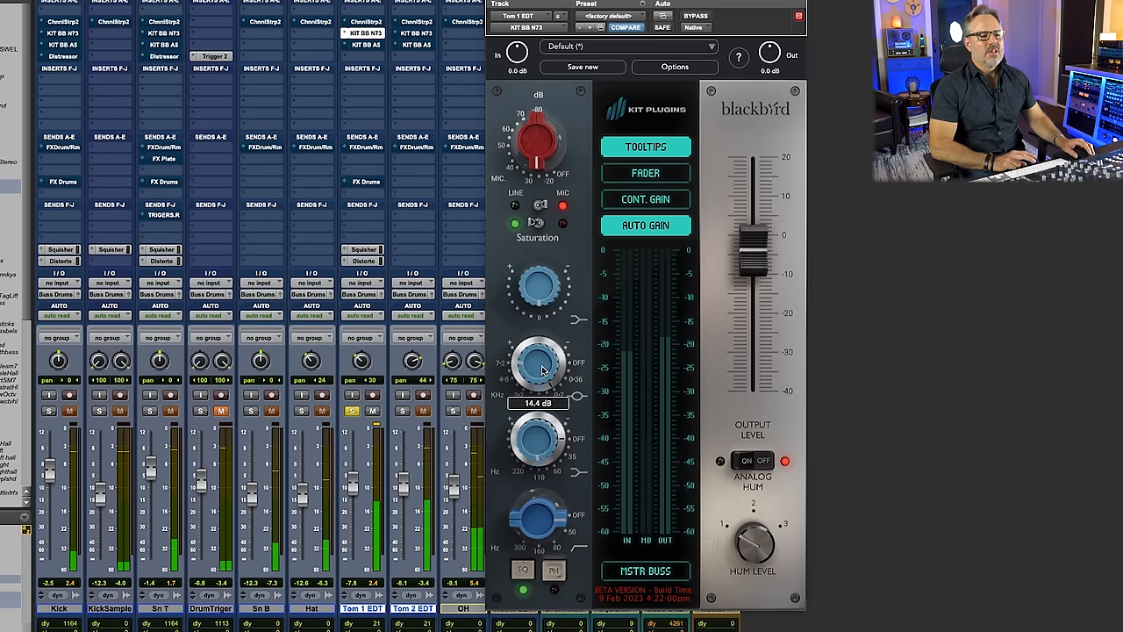
left_click_drag(537, 363, 534, 333)
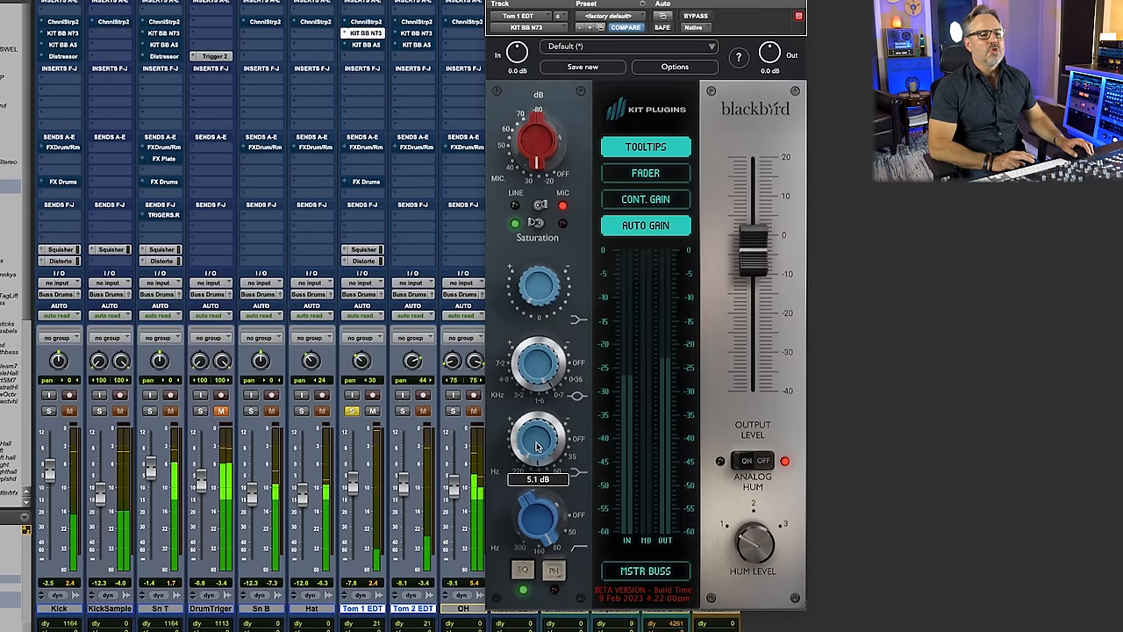
Boost the next EQ band, then pull it down to -2.8 dB.
left_click_drag(537, 439, 541, 351)
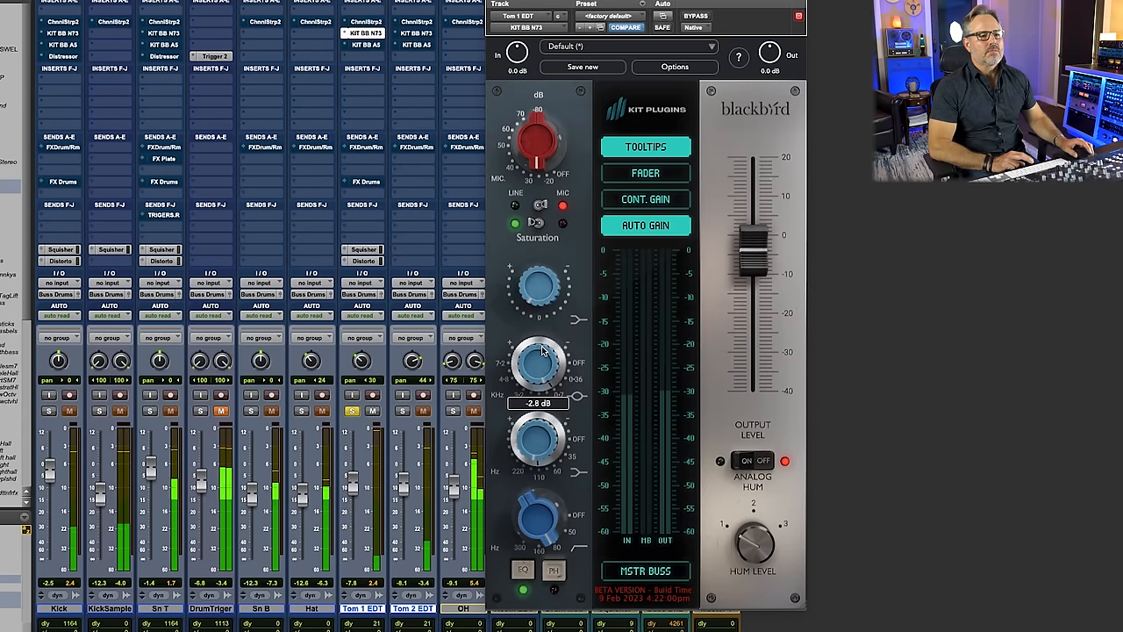
left_click_drag(537, 289, 544, 272)
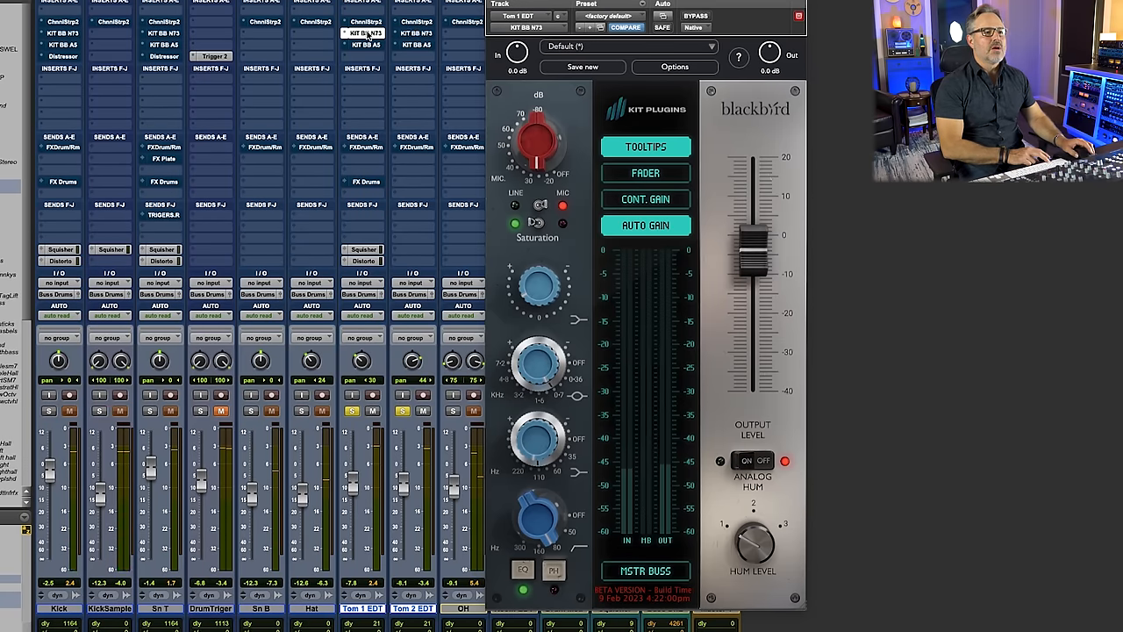
Bring up the Blackbird Studio strip, at default settings, on another drum track.
left_click(695, 16)
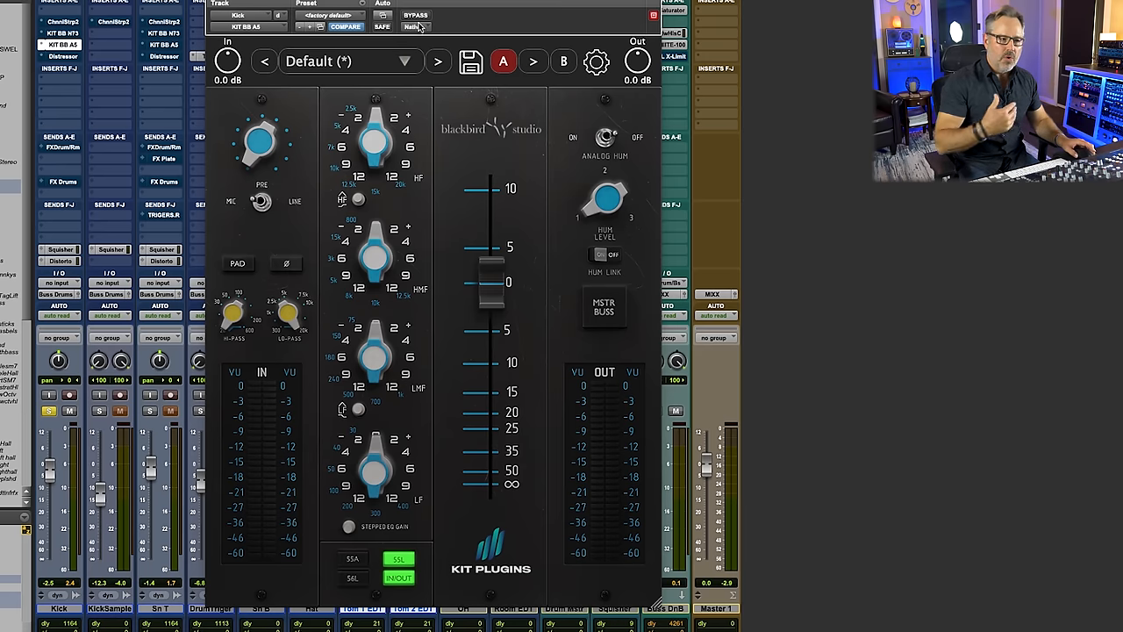
mouse_move(414, 15)
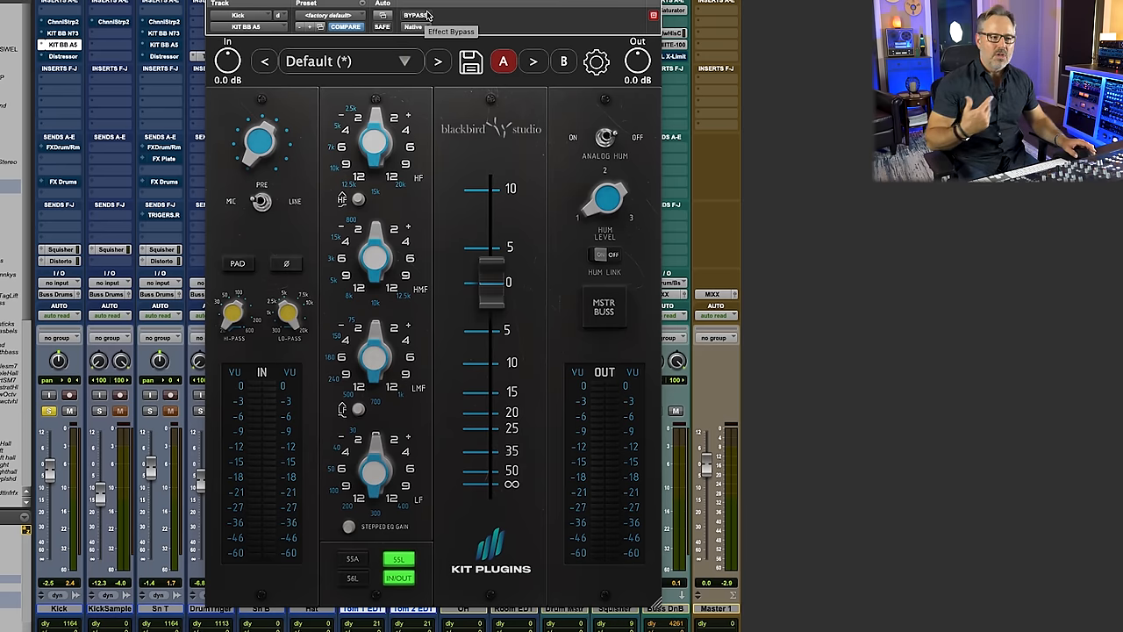
mouse_move(656, 596)
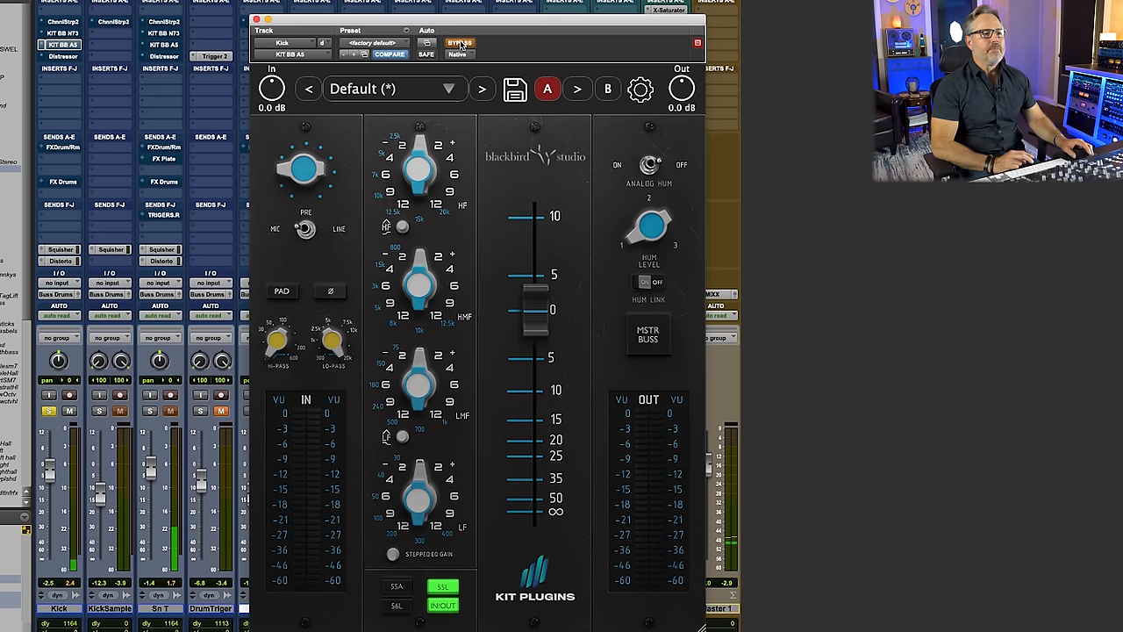
mouse_move(460, 42)
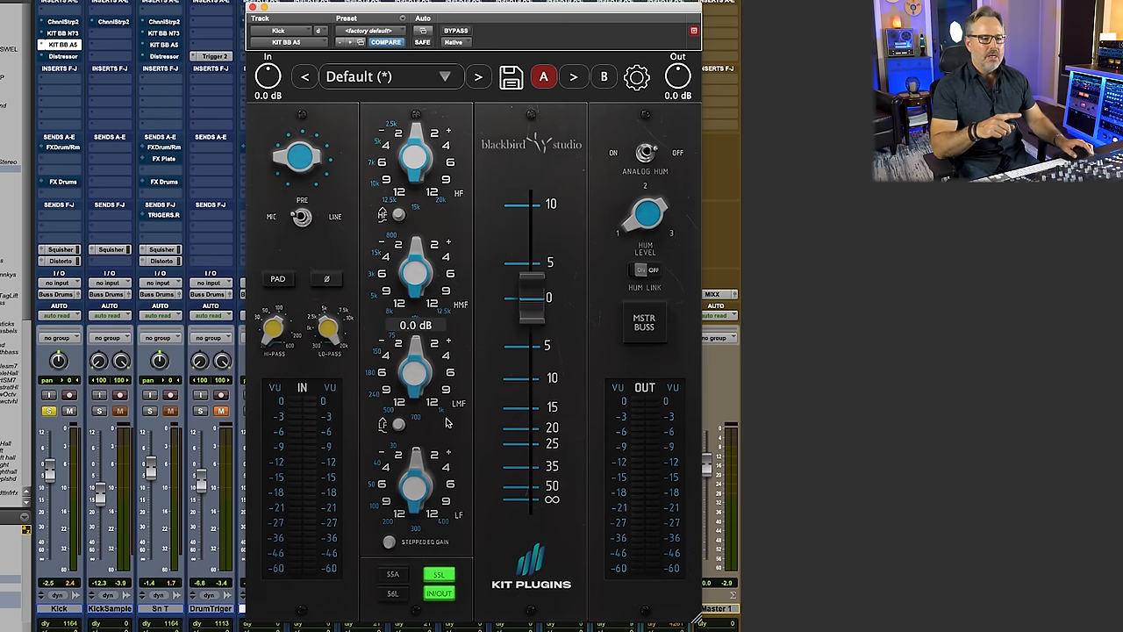
mouse_move(428, 416)
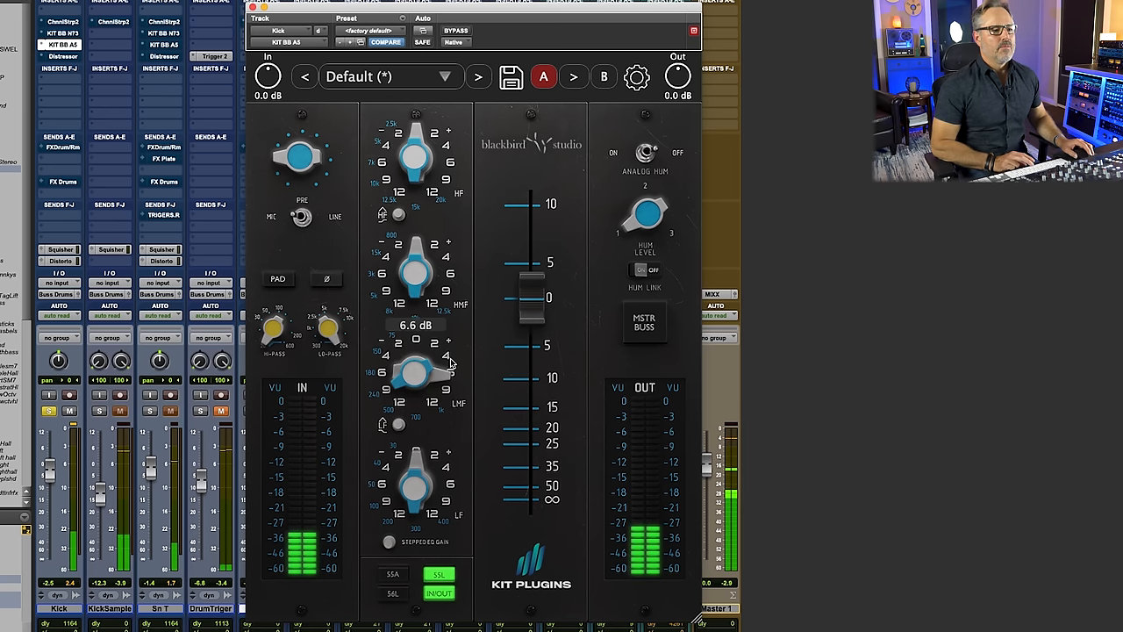
Boost the low-mid band 6.6 dB at 240 Hz and lift the low band 4.1 dB.
left_click_drag(414, 377, 442, 395)
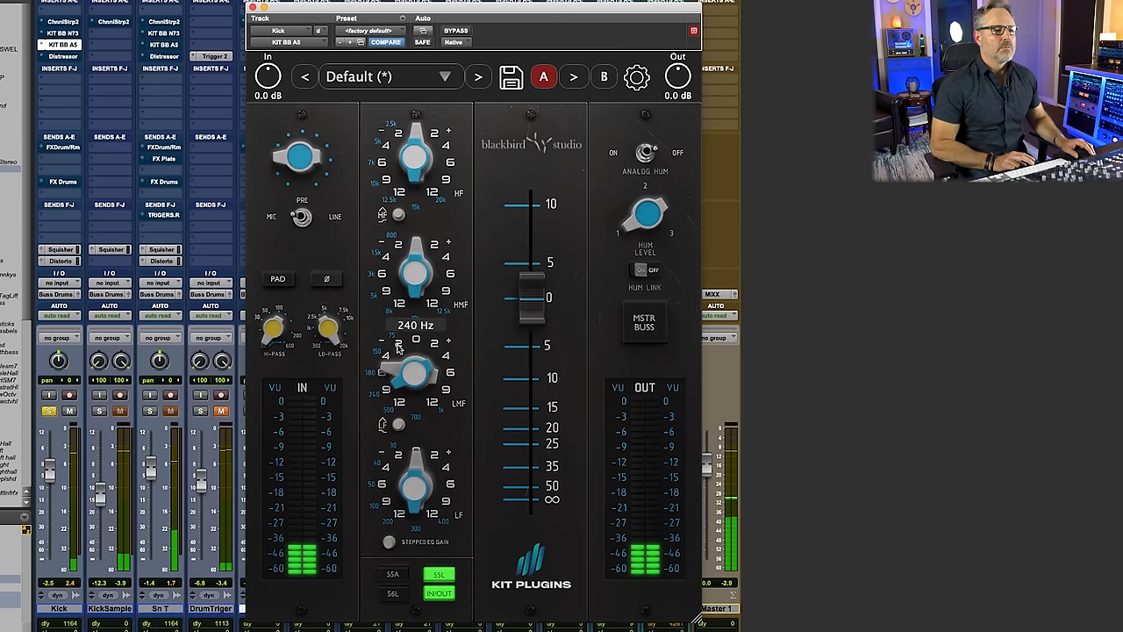
left_click_drag(413, 372, 394, 360)
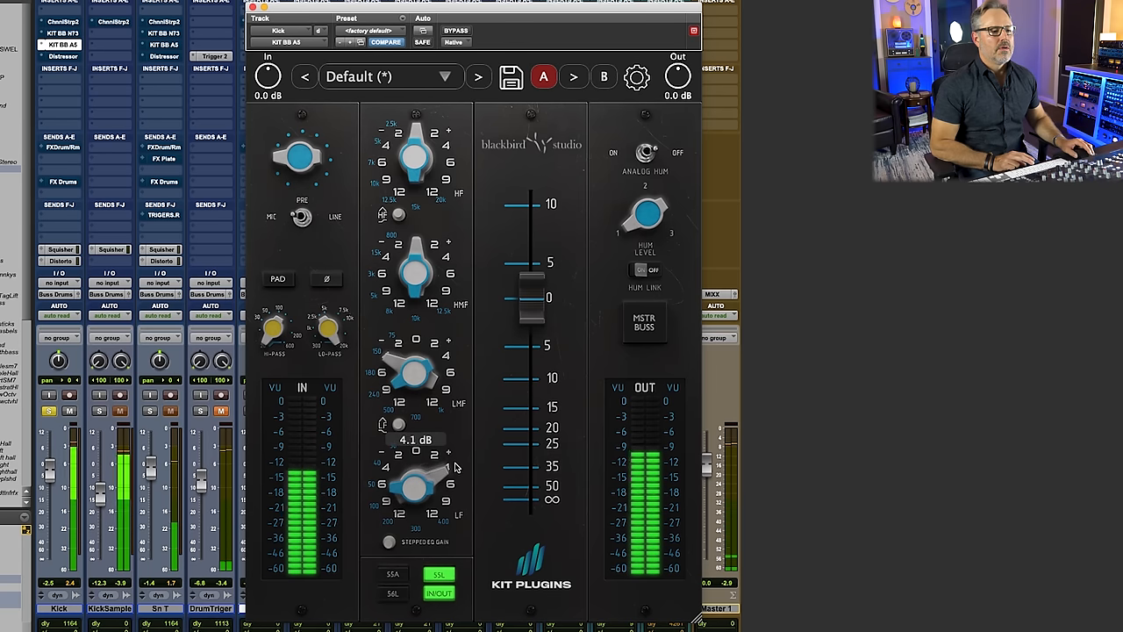
left_click_drag(414, 488, 422, 474)
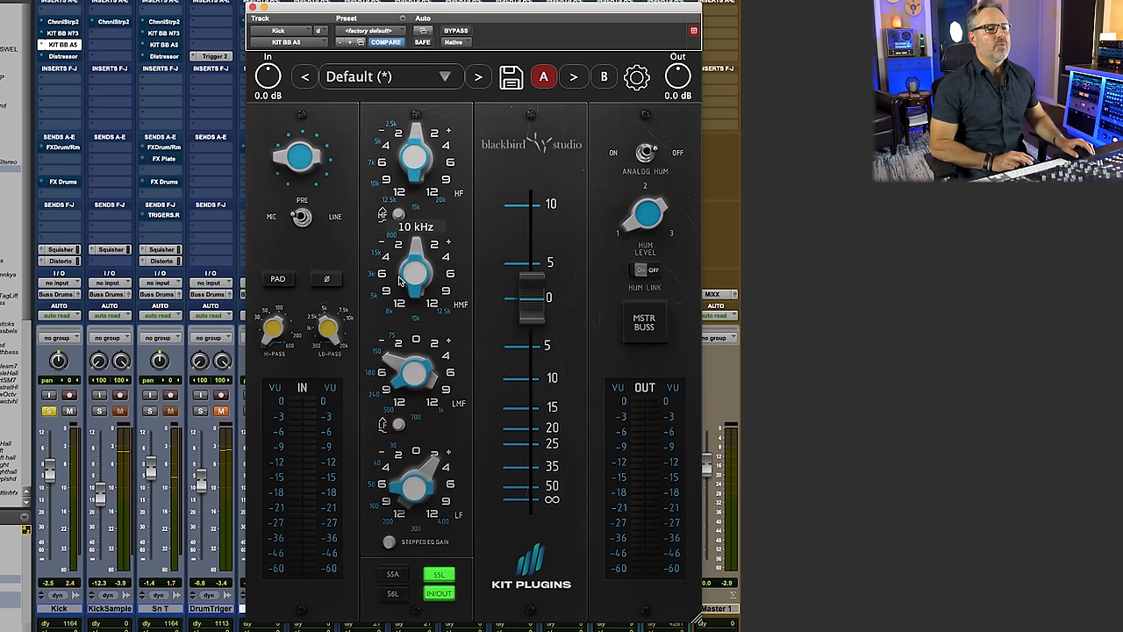
Move the high-mid band to 10 kHz, zero the high band gain and close the strip.
left_click_drag(417, 272, 404, 281)
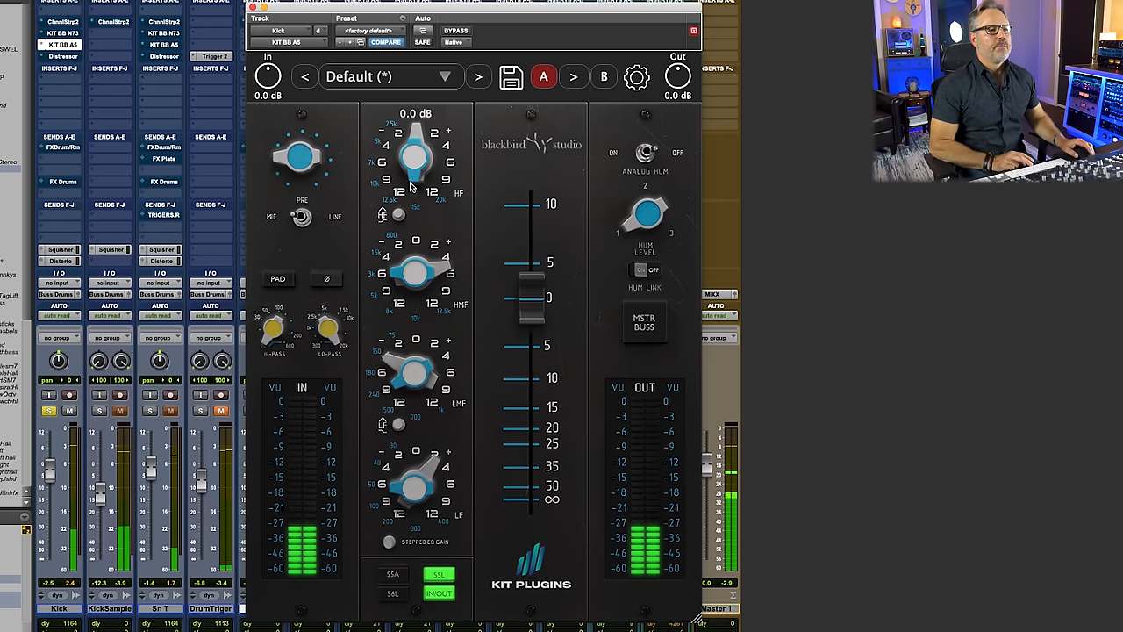
left_click_drag(414, 156, 421, 149)
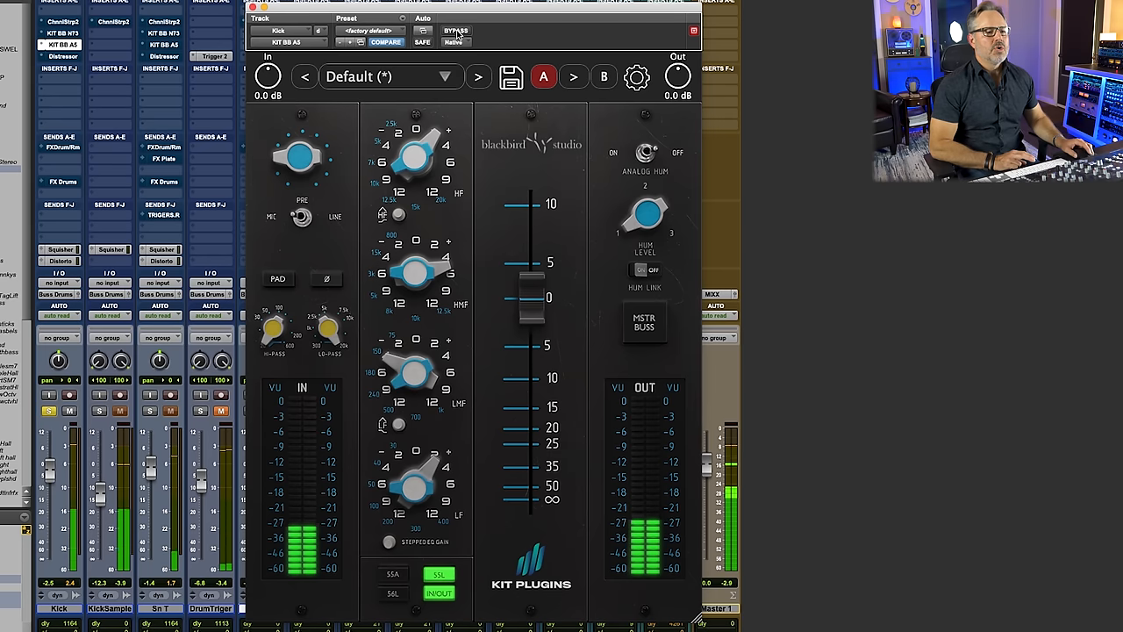
left_click(456, 30)
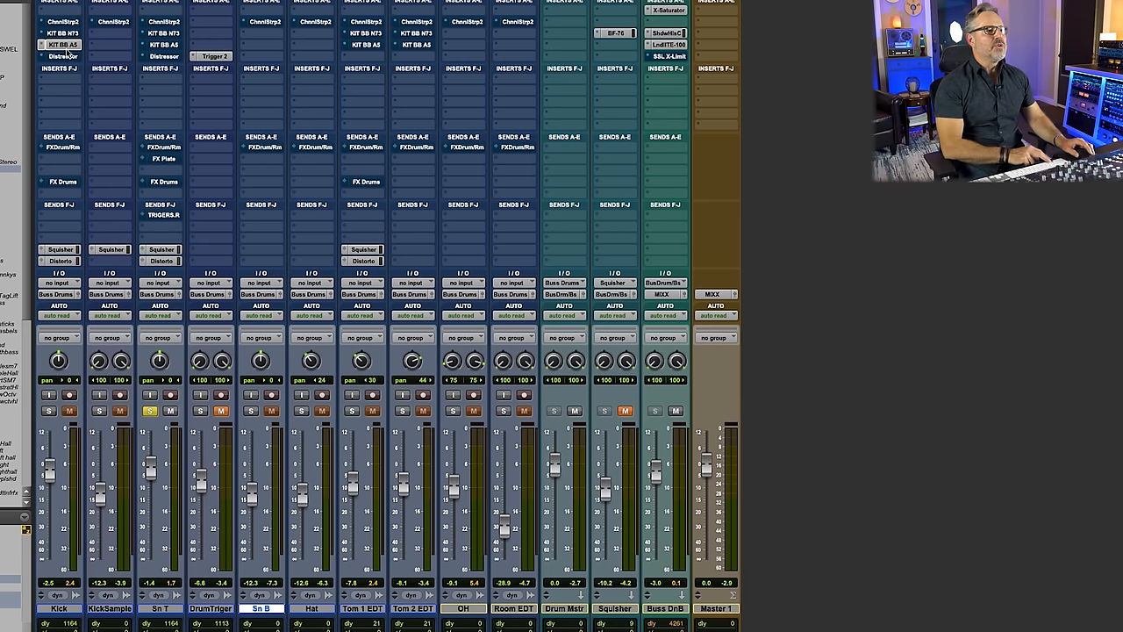
On the snare strip, high-pass at 25 Hz and boost 3.9 dB around 5 kHz.
left_click(59, 45)
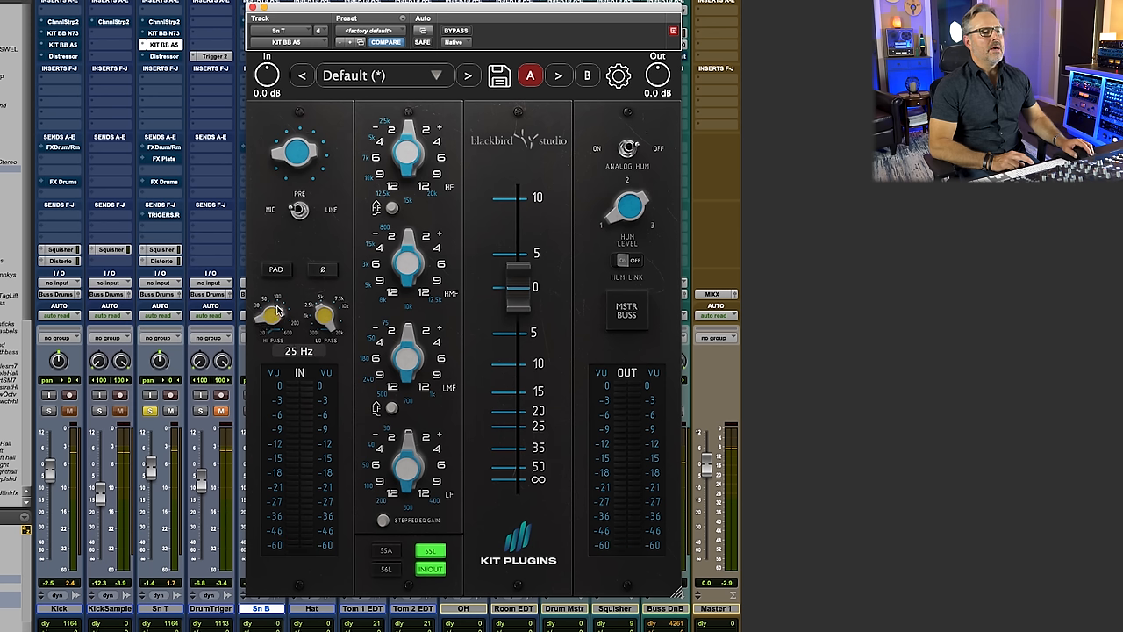
left_click_drag(272, 315, 281, 307)
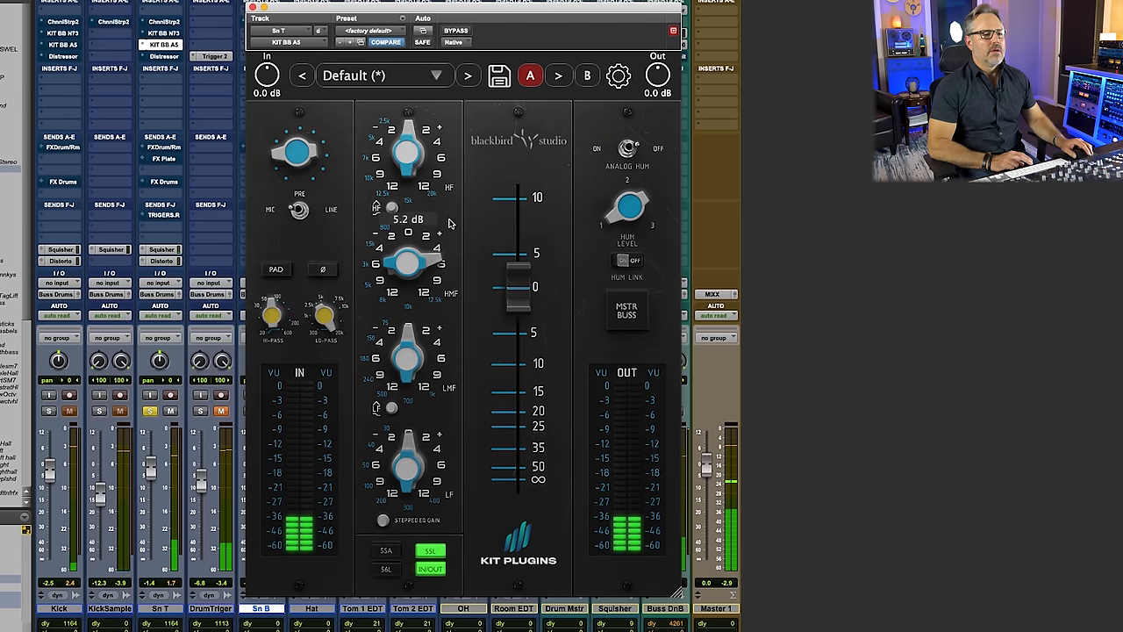
left_click_drag(408, 264, 407, 281)
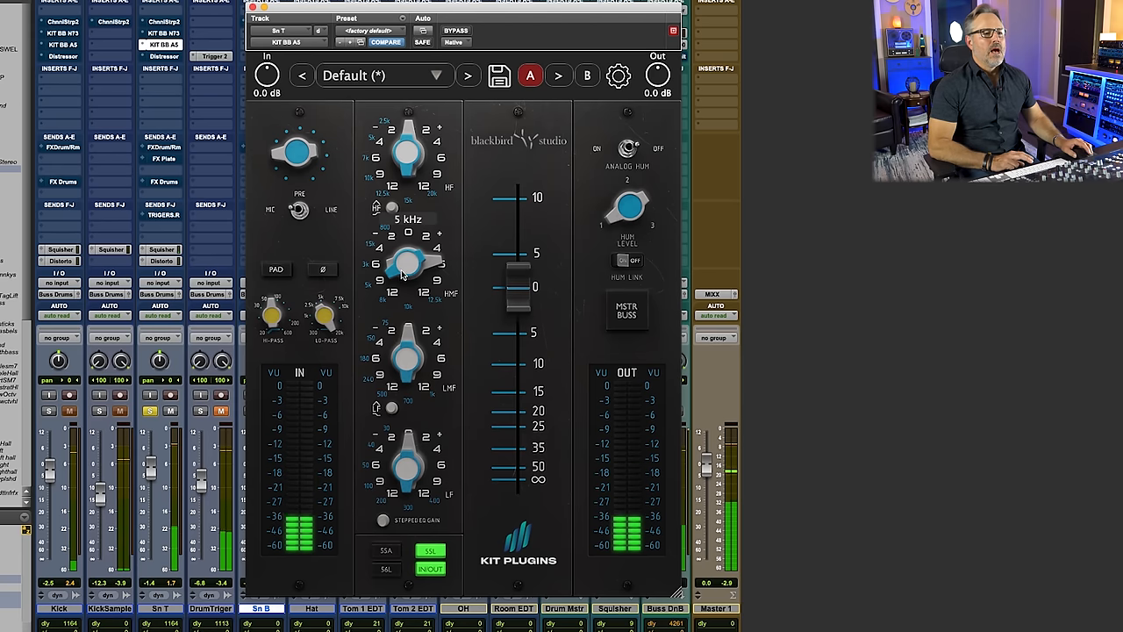
left_click_drag(407, 264, 430, 249)
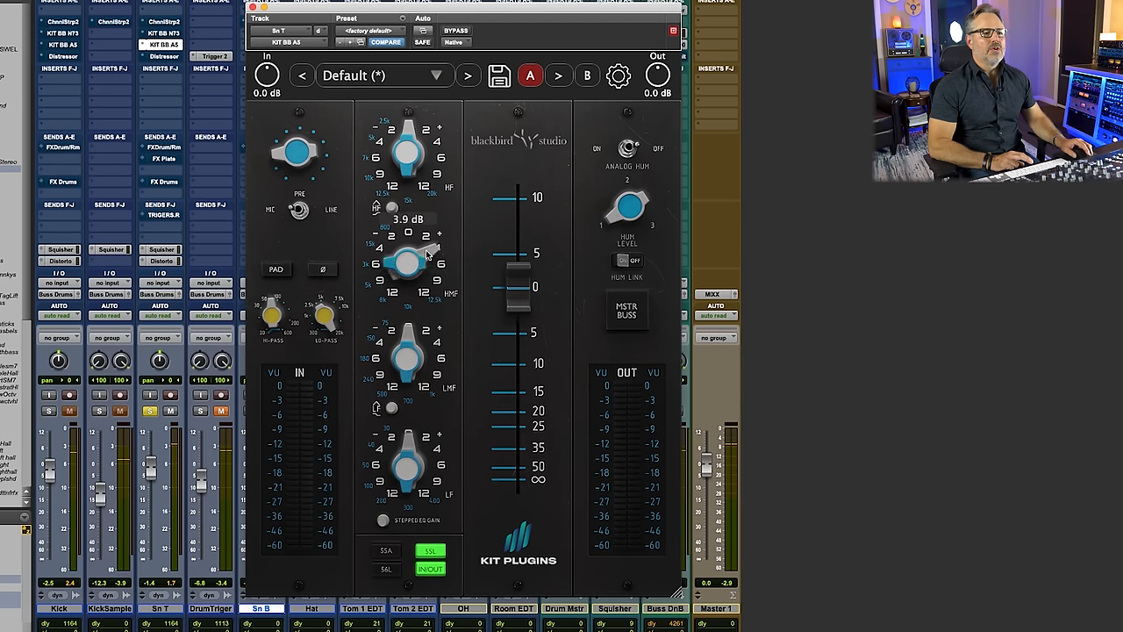
left_click_drag(407, 254, 407, 264)
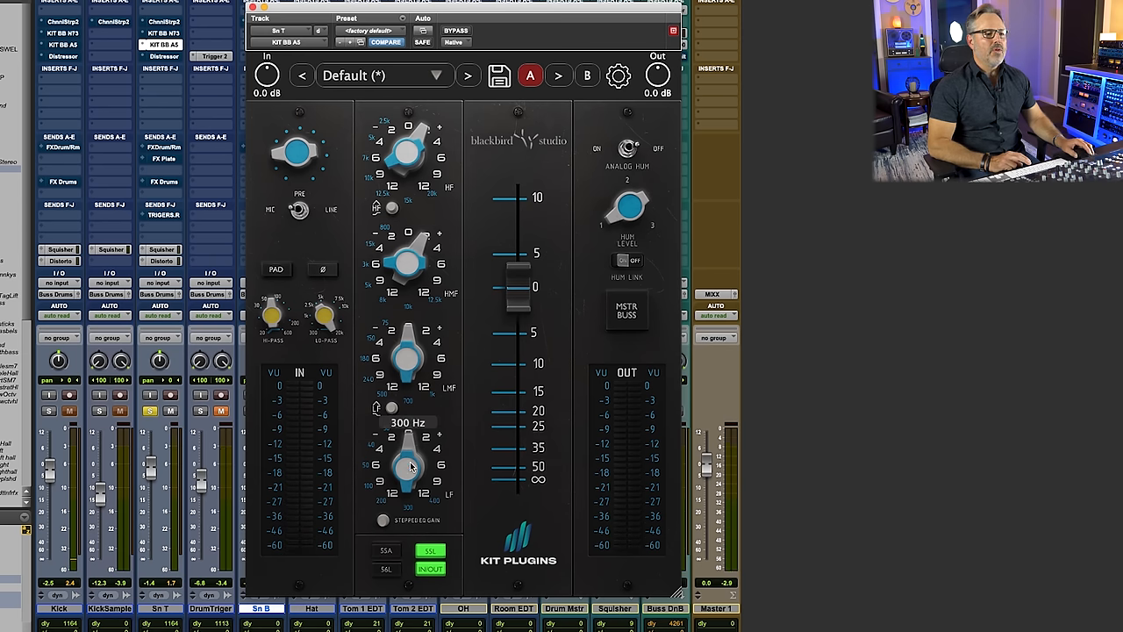
Set the low band frequency to 100 Hz, then move it to 200 Hz.
left_click_drag(407, 465, 421, 439)
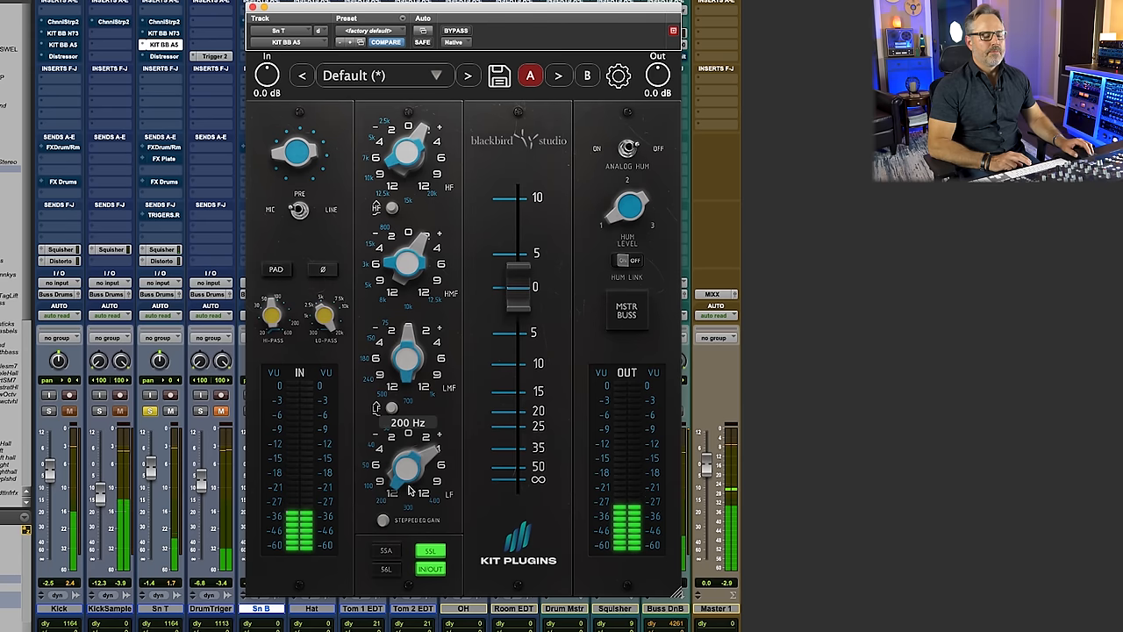
left_click_drag(408, 465, 404, 488)
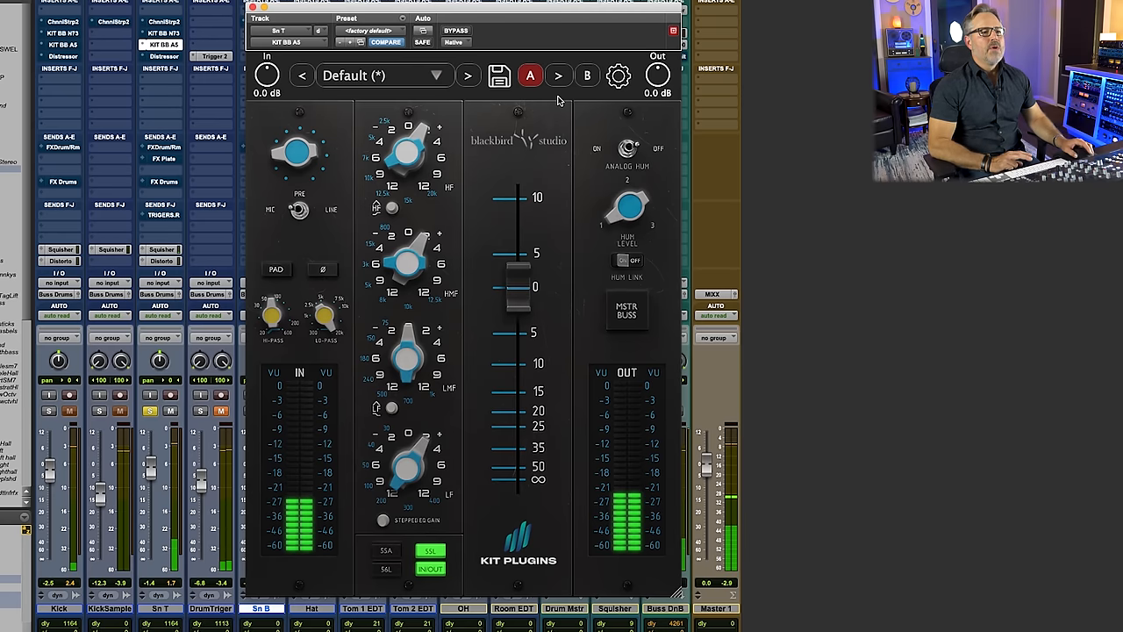
left_click(457, 32)
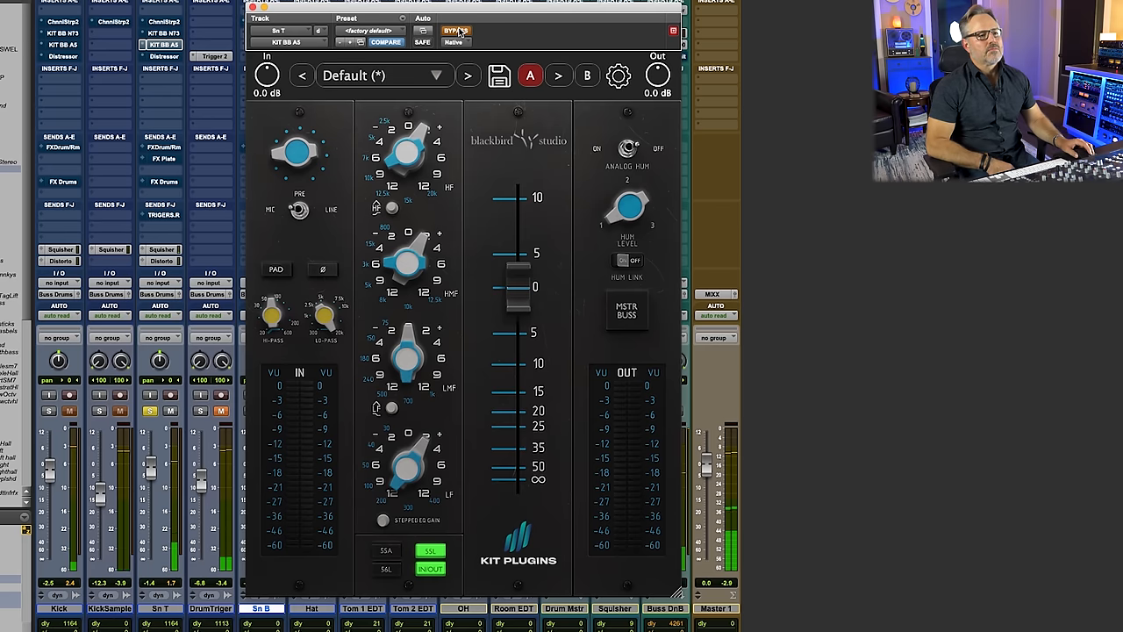
left_click(456, 31)
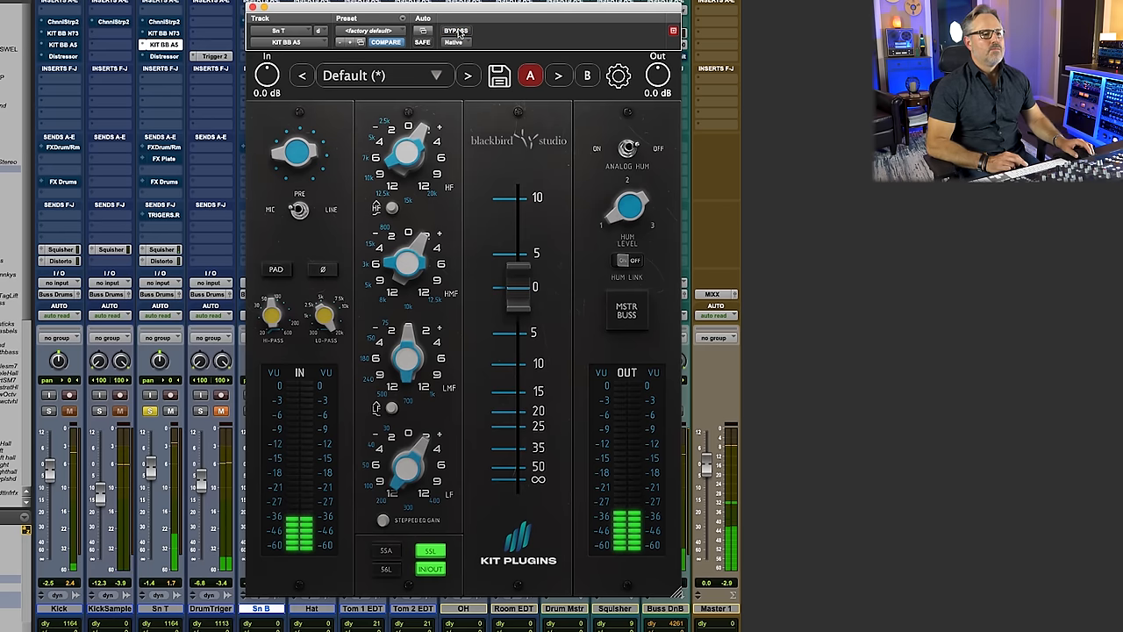
left_click(456, 31)
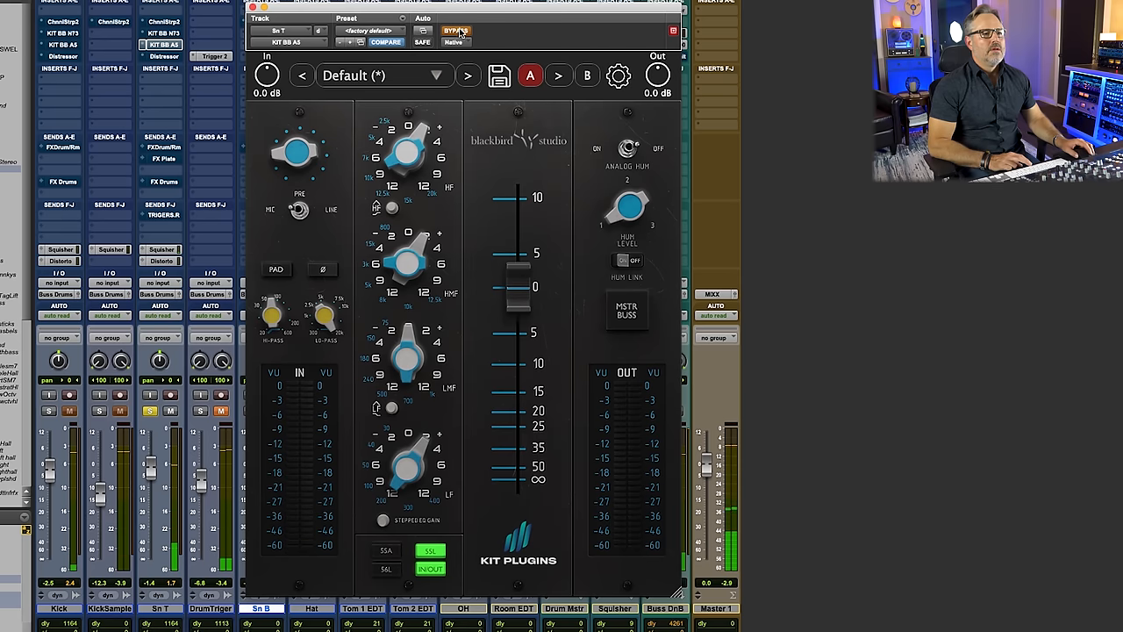
left_click(456, 31)
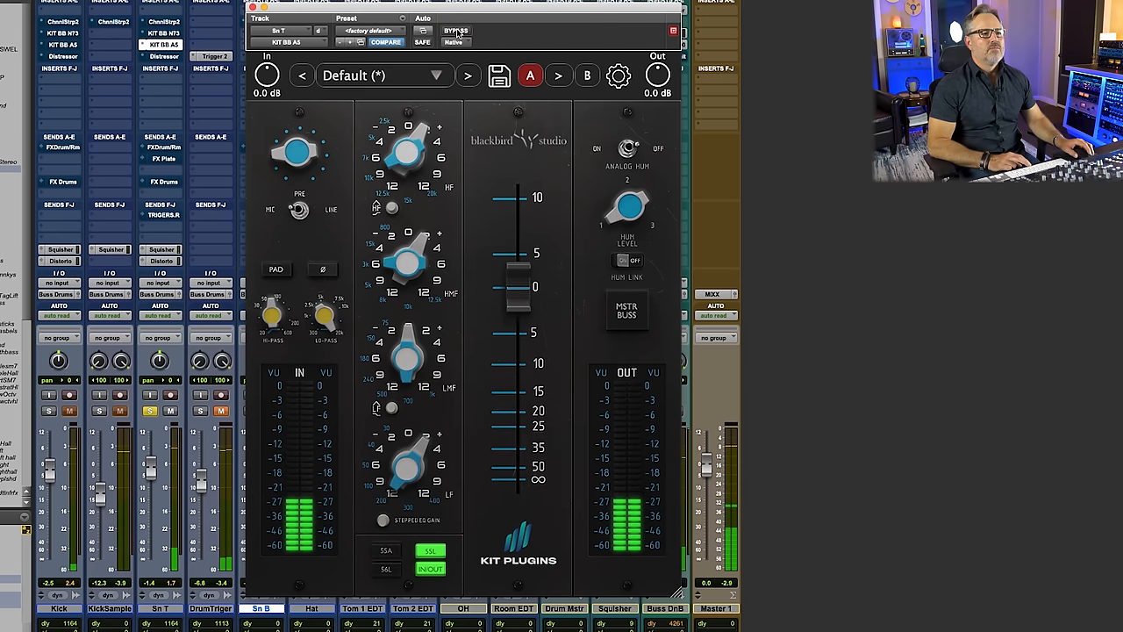
left_click(456, 32)
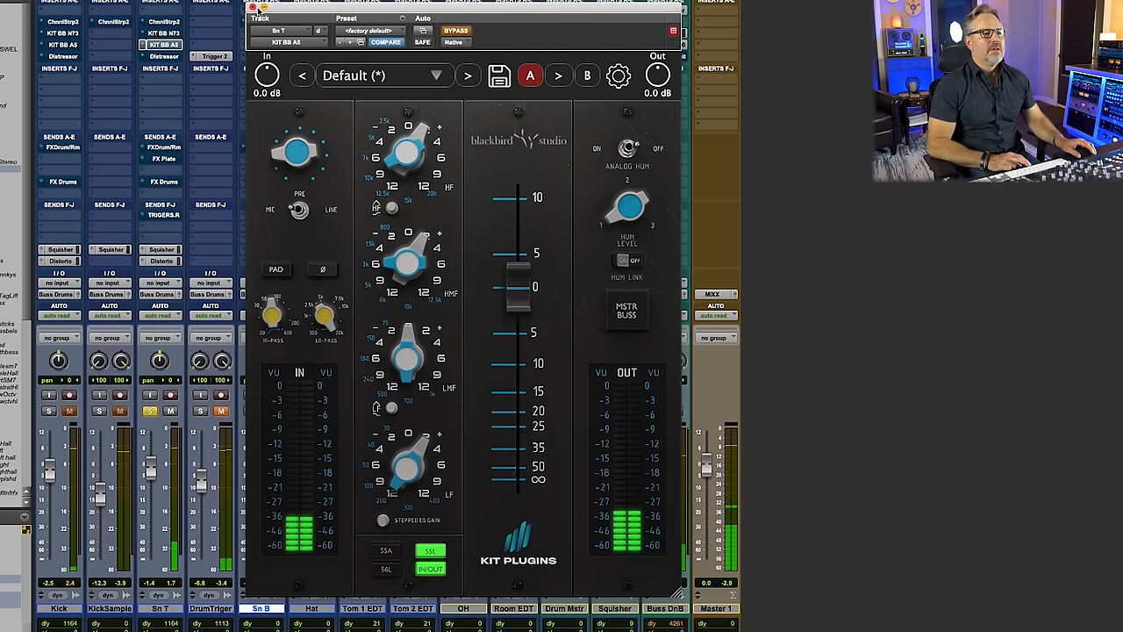
left_click(253, 7)
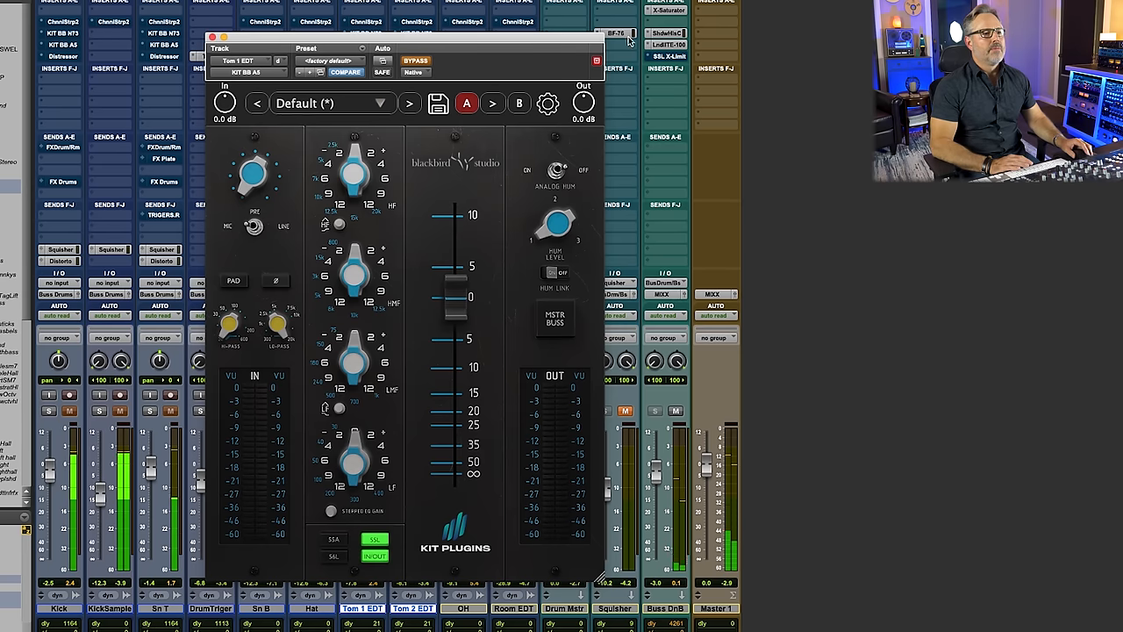
Set the Tom 1 EDT low-cut frequency and dial in a mid band boost.
left_click_drag(404, 33, 600, 31)
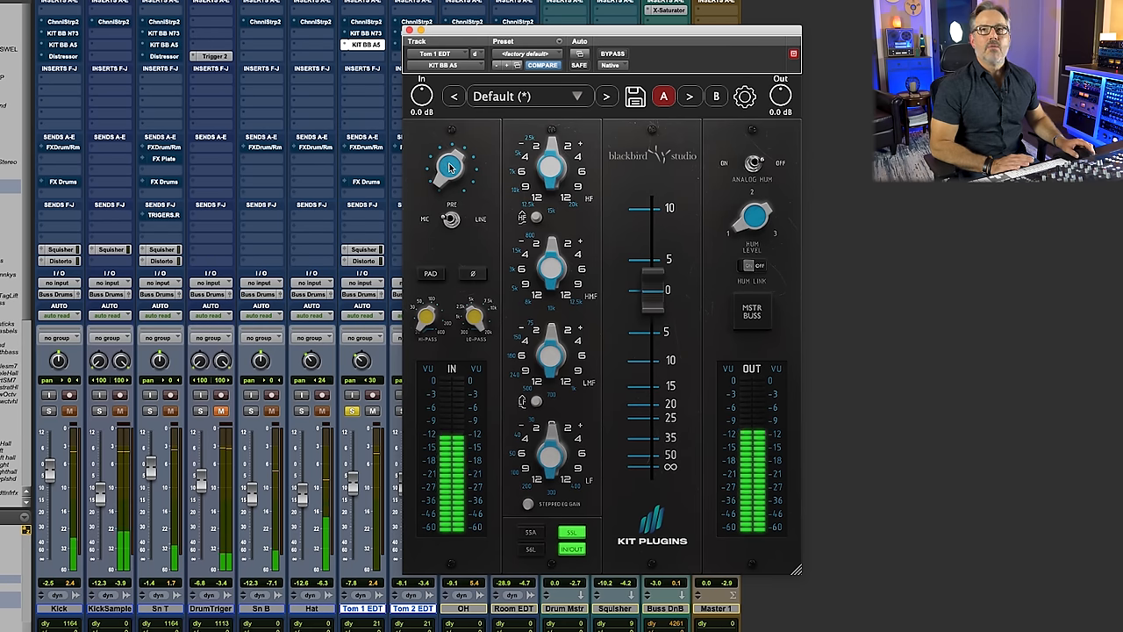
left_click_drag(449, 172, 456, 154)
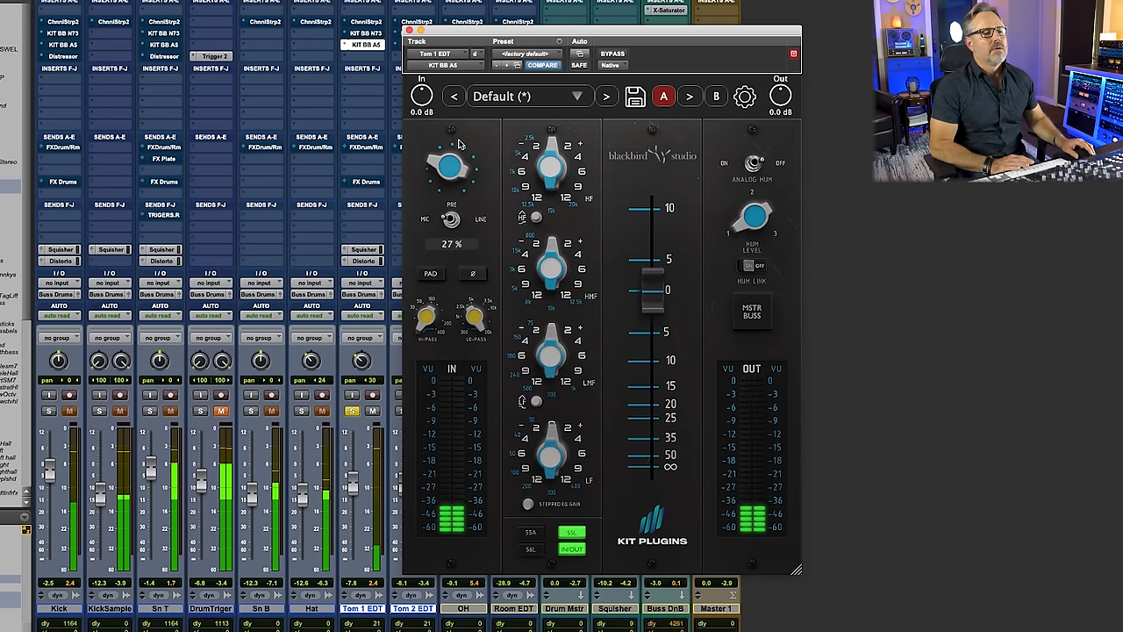
left_click_drag(449, 167, 449, 176)
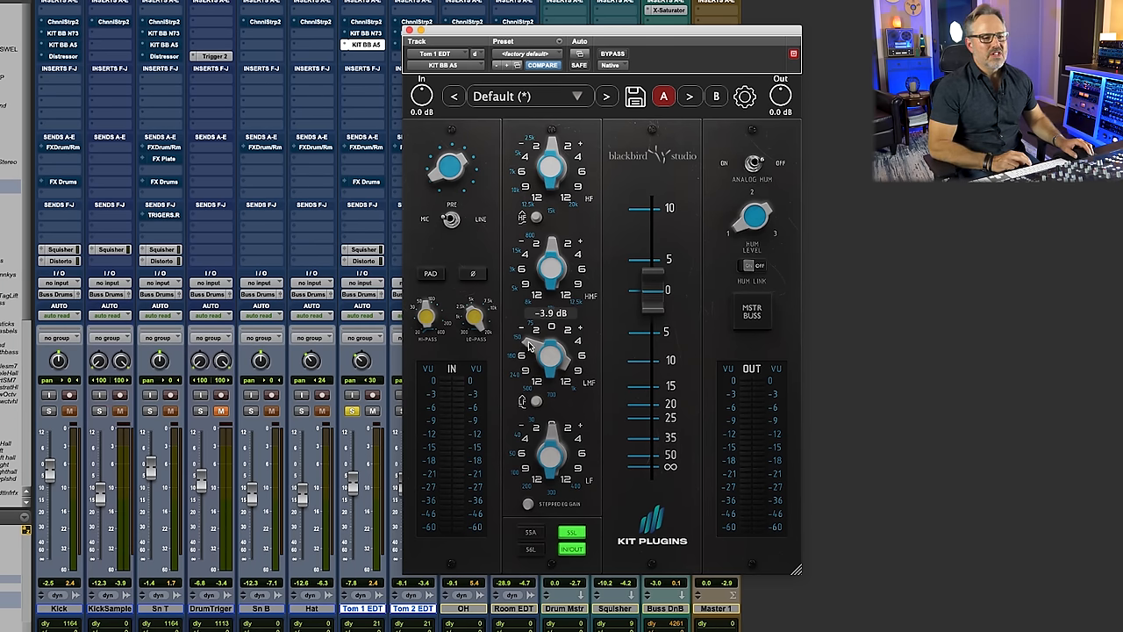
left_click_drag(547, 354, 544, 364)
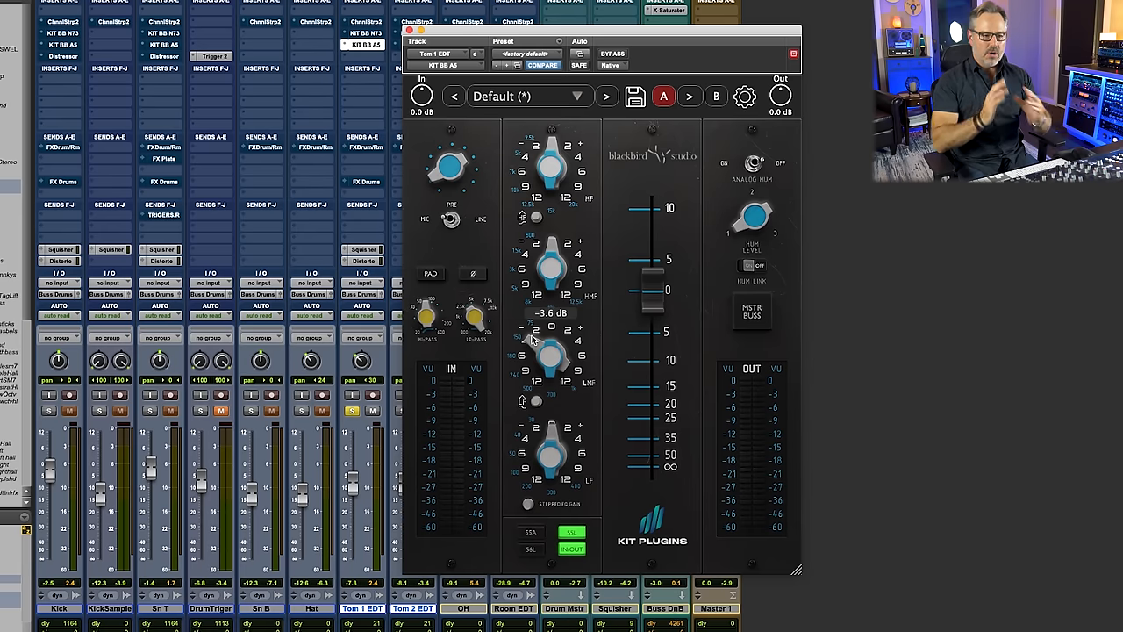
mouse_move(523, 331)
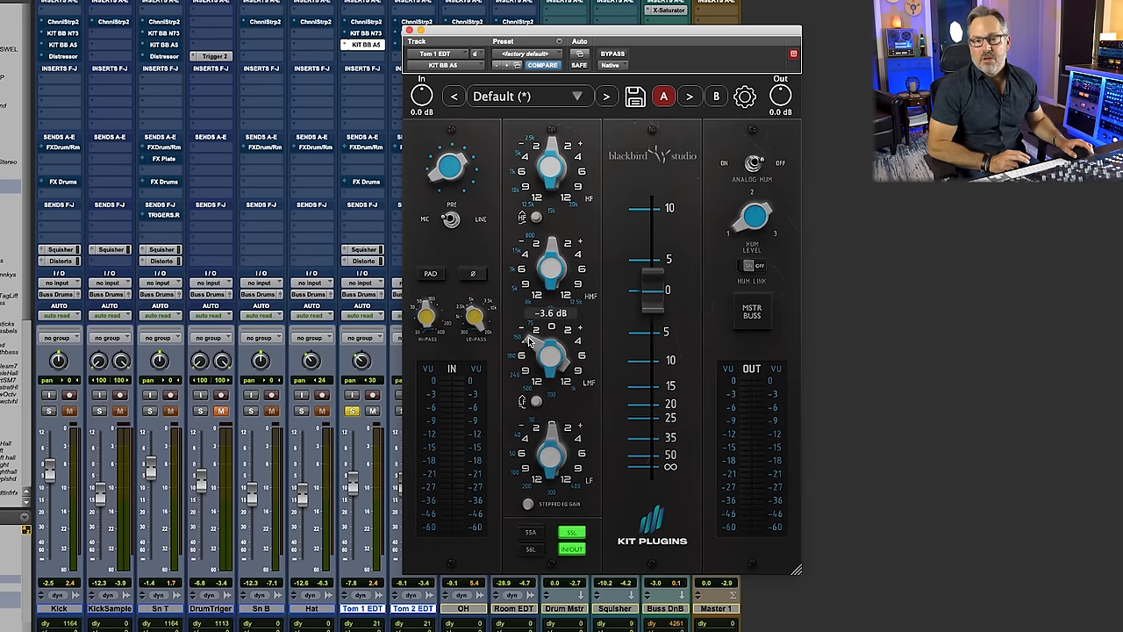
left_click_drag(544, 351, 542, 363)
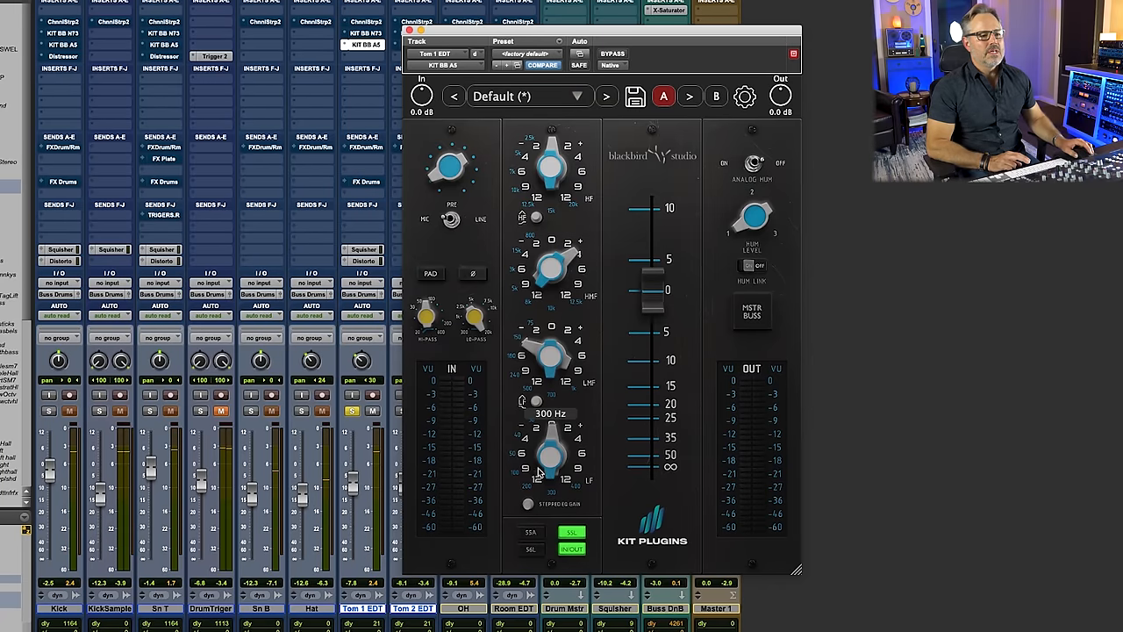
Boost a band near 500 Hz, lift highs about 3 dB and bypass-compare the EQ.
left_click_drag(551, 456, 558, 439)
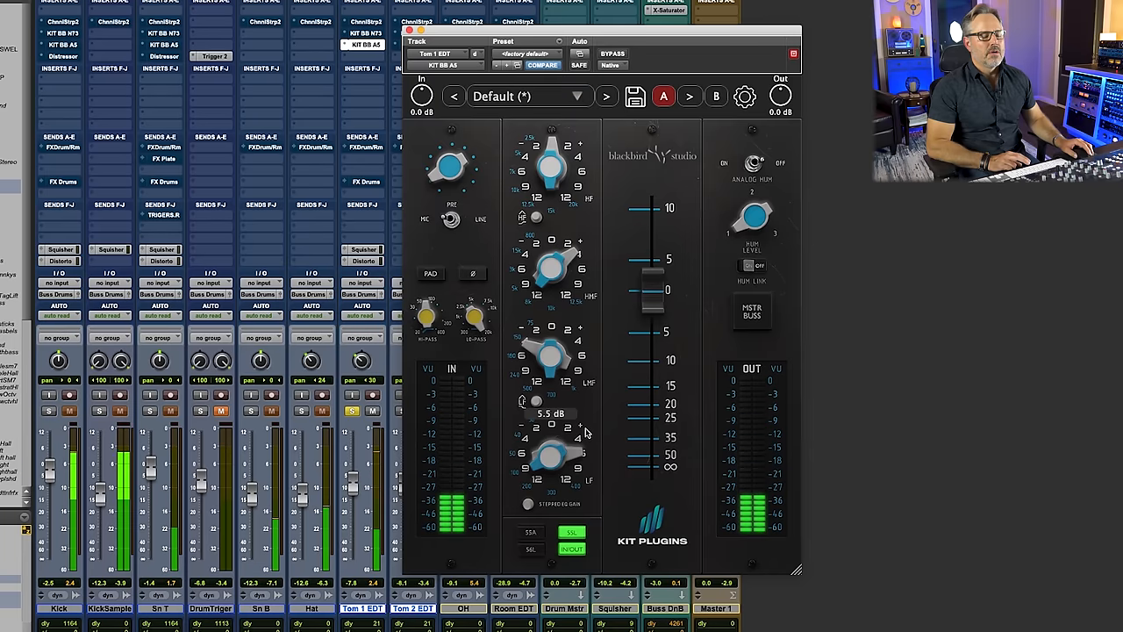
left_click_drag(548, 448, 579, 459)
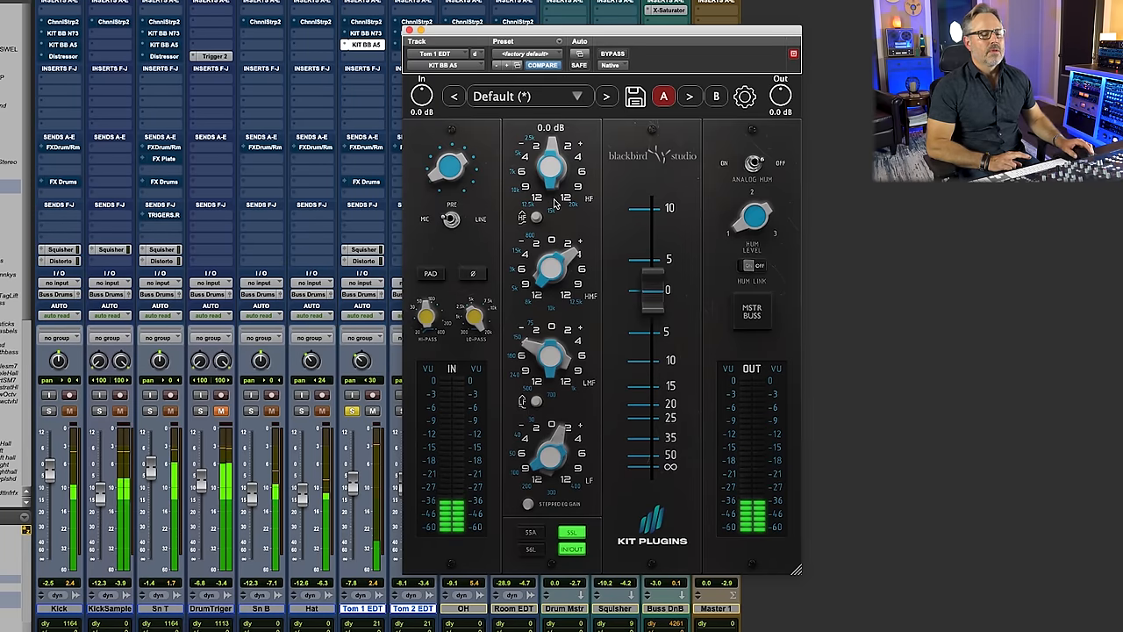
left_click_drag(551, 167, 562, 140)
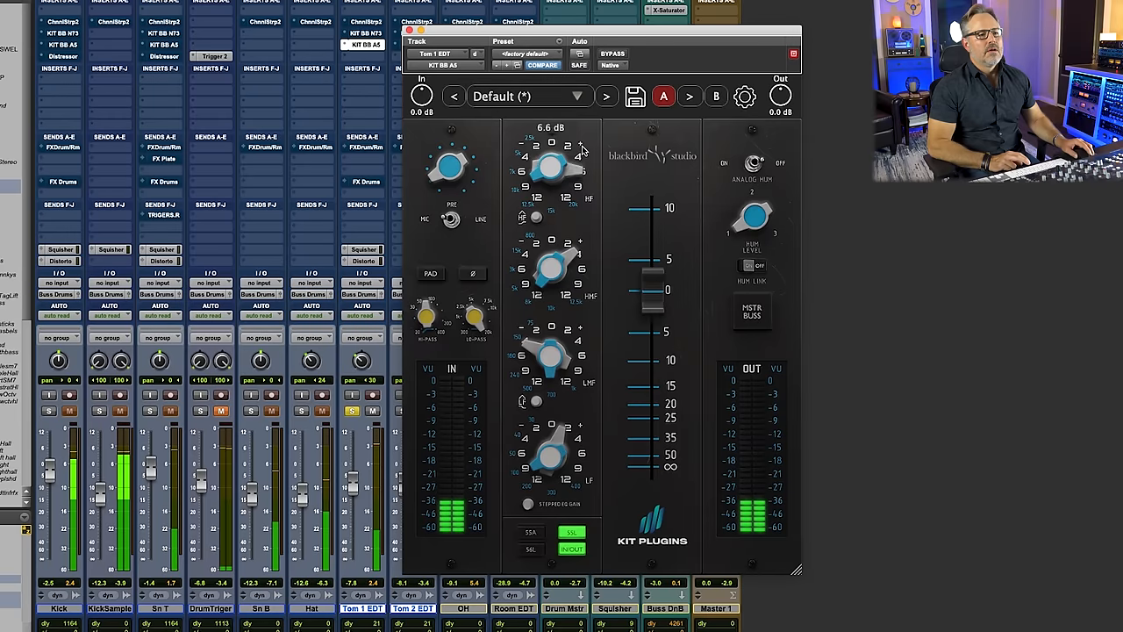
left_click_drag(551, 161, 551, 179)
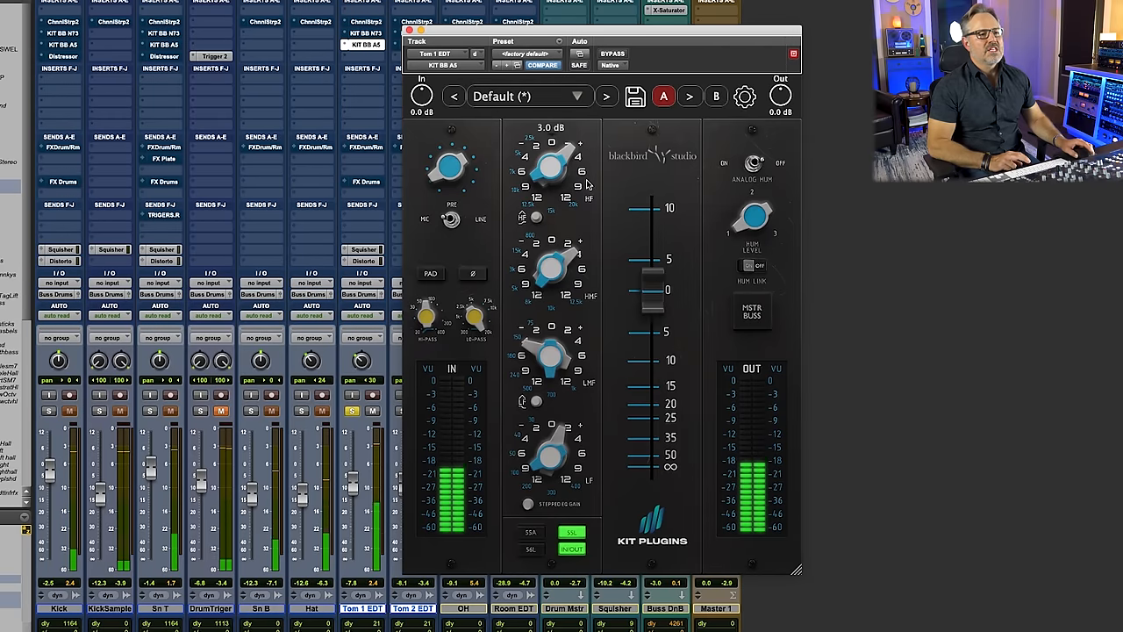
left_click(612, 52)
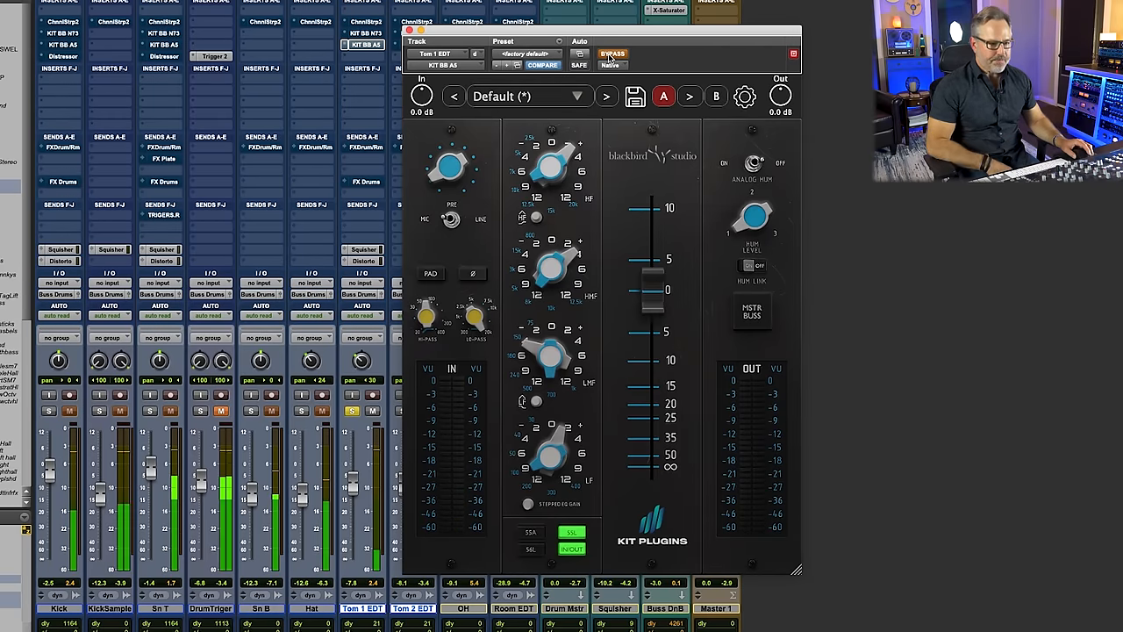
left_click(613, 52)
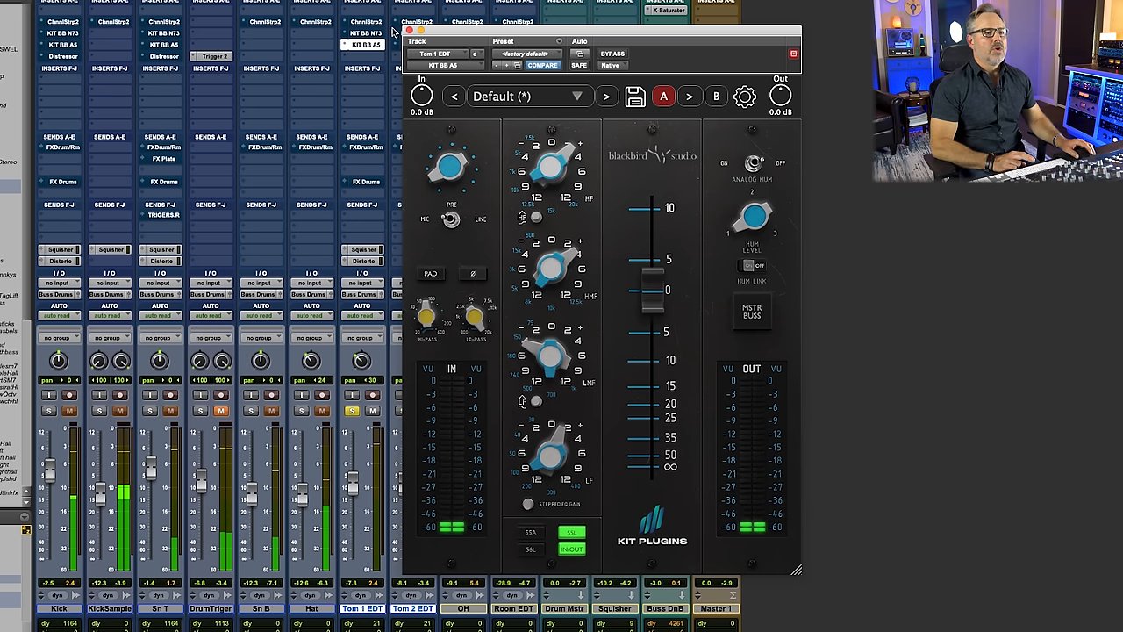
Close the tom's Blackbird strip, returning to the full drum mixer.
left_click(793, 52)
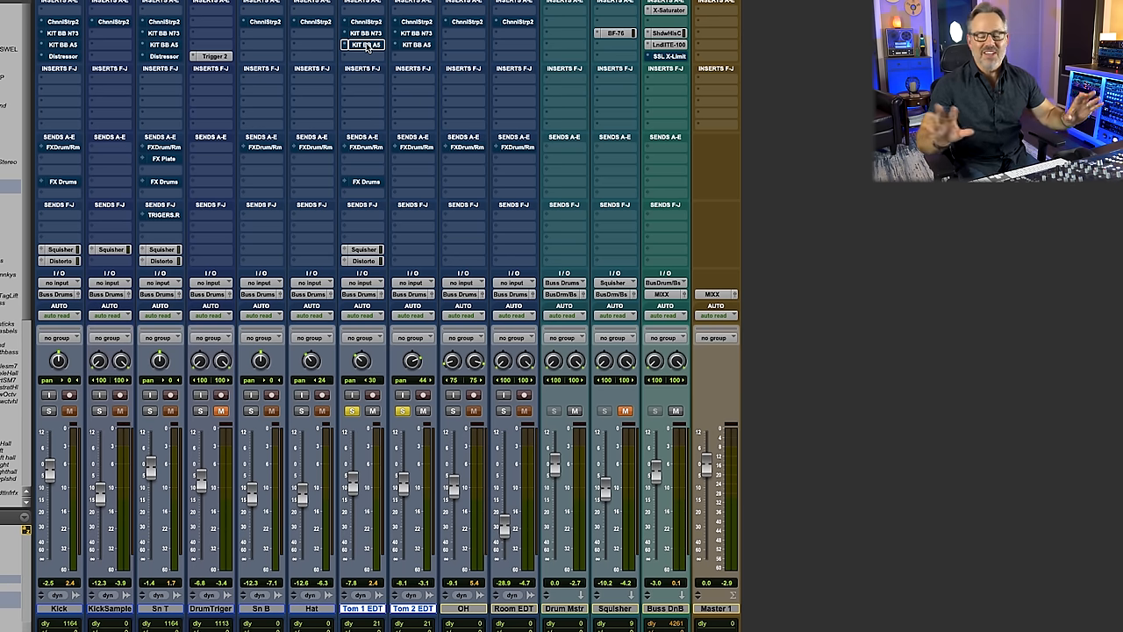
mouse_move(354, 421)
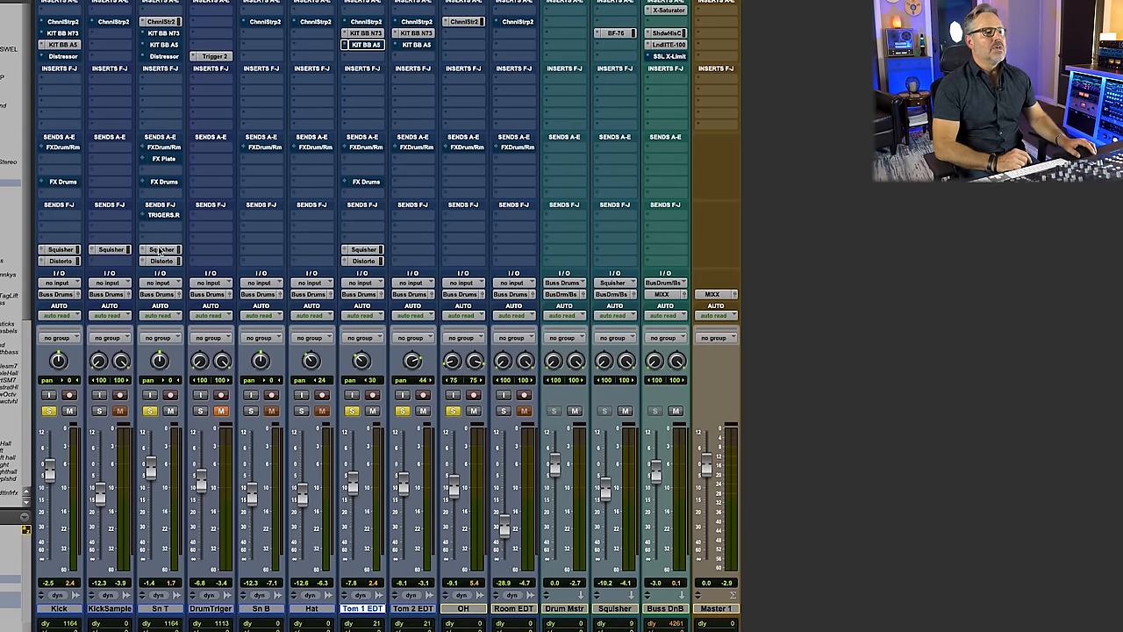
Check a send level briefly, then bring up the BF-76 peak limiter on the Squisher track.
left_click(161, 249)
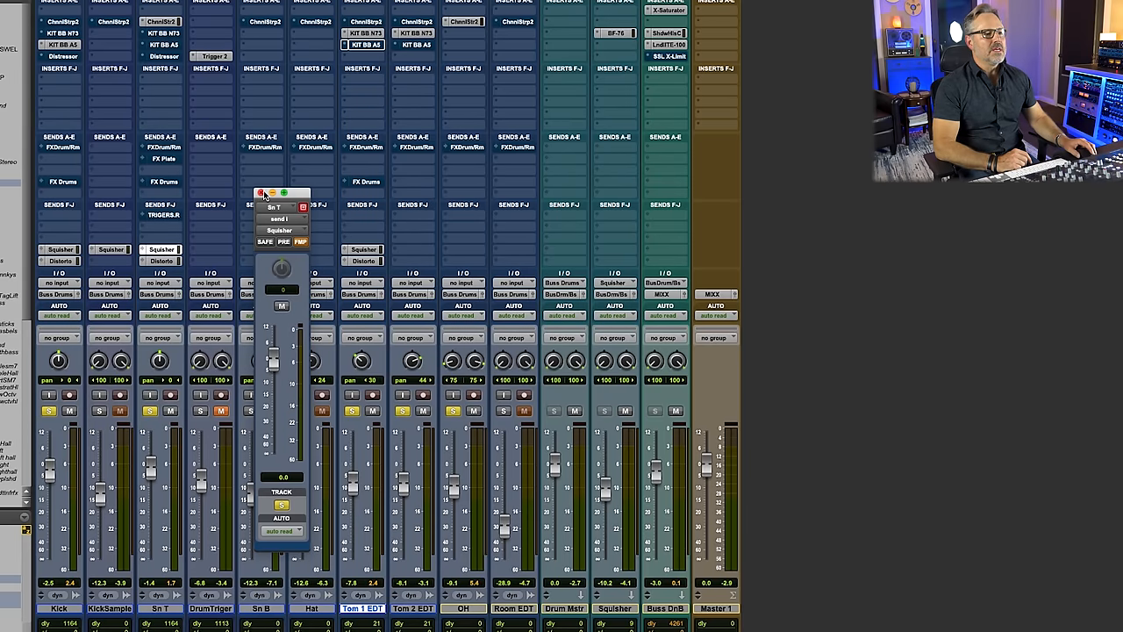
left_click(260, 193)
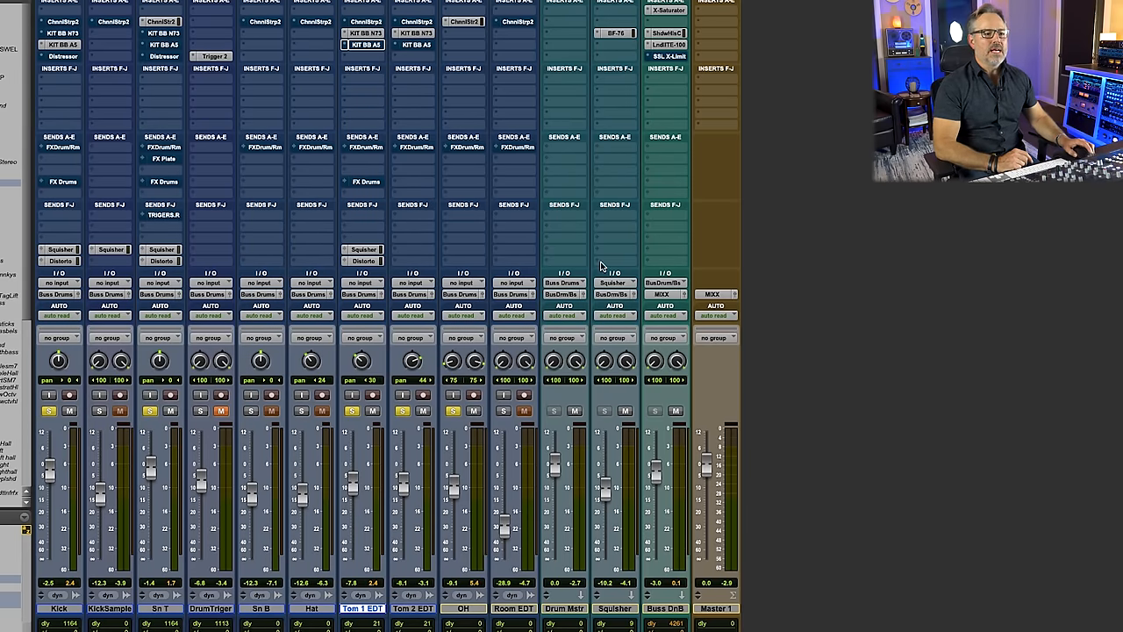
left_click(618, 31)
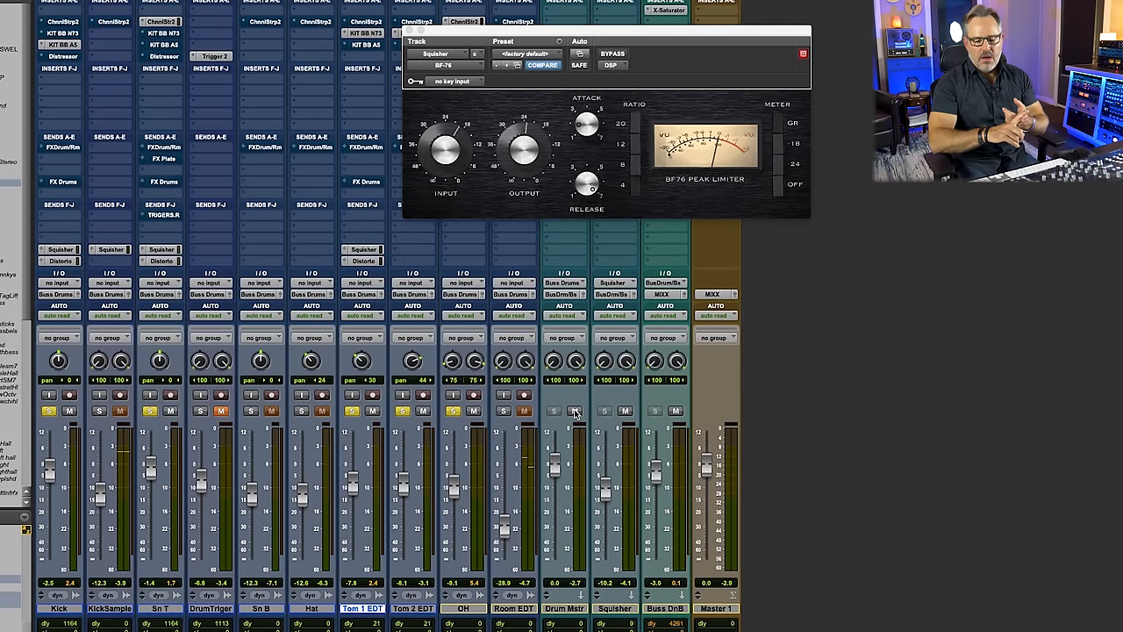
mouse_move(576, 411)
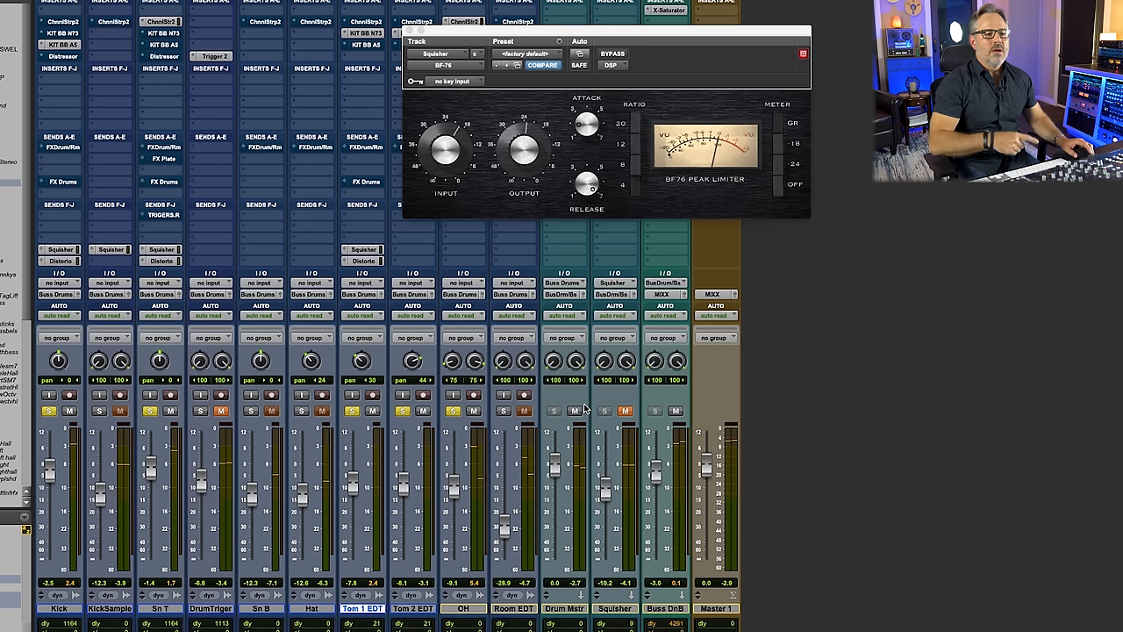
left_click(625, 411)
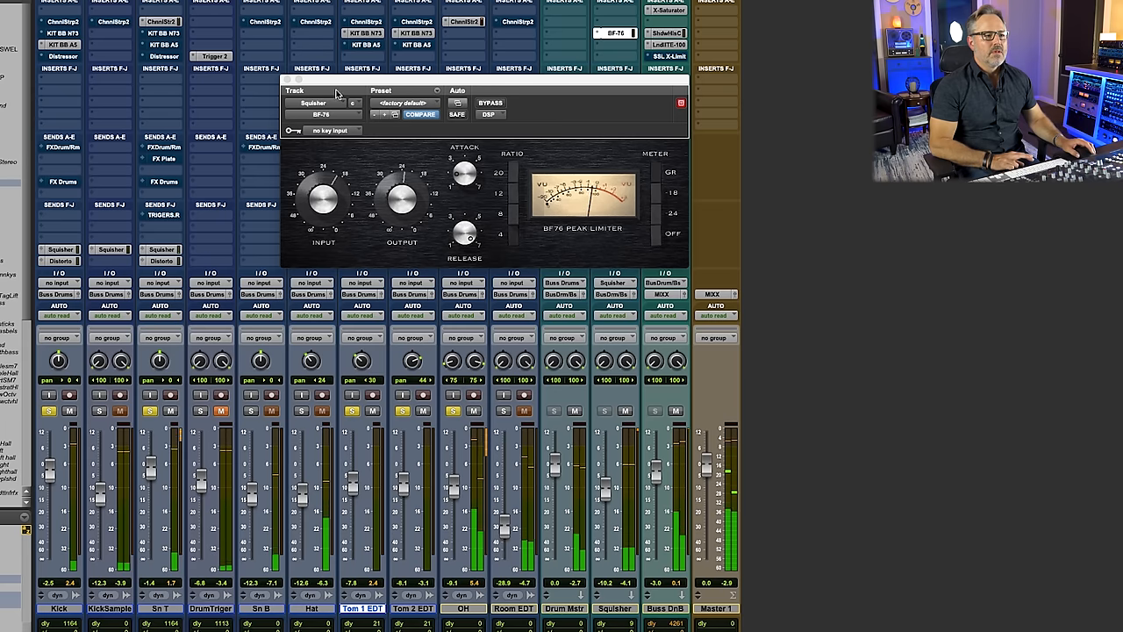
Close the BF-76 limiter window, returning to the full drum mixer.
left_click(286, 79)
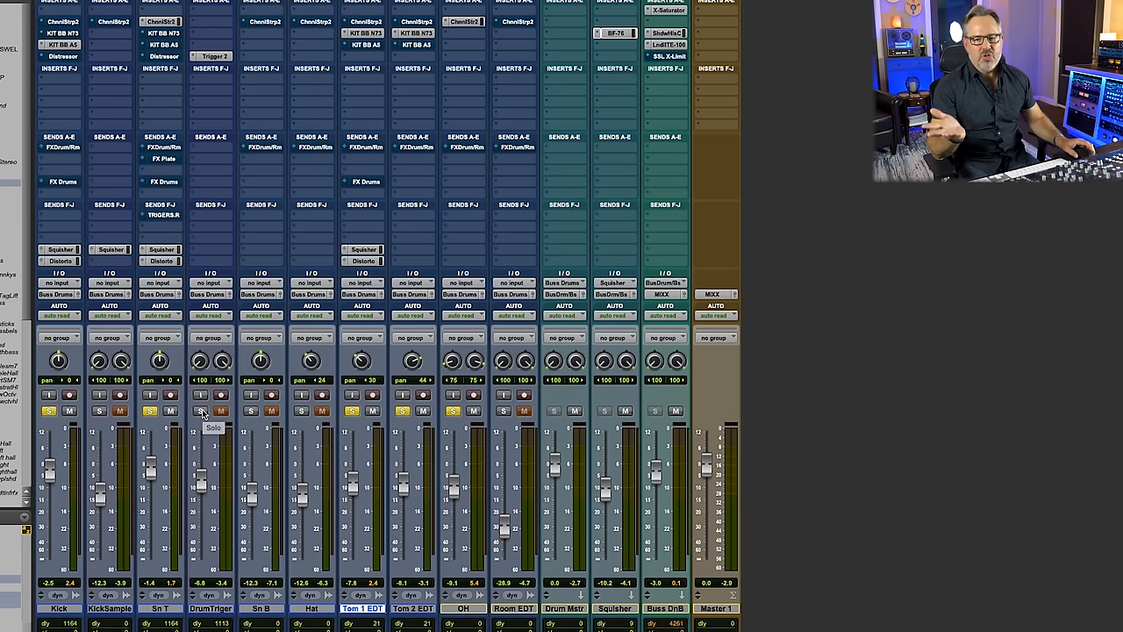
mouse_move(197, 161)
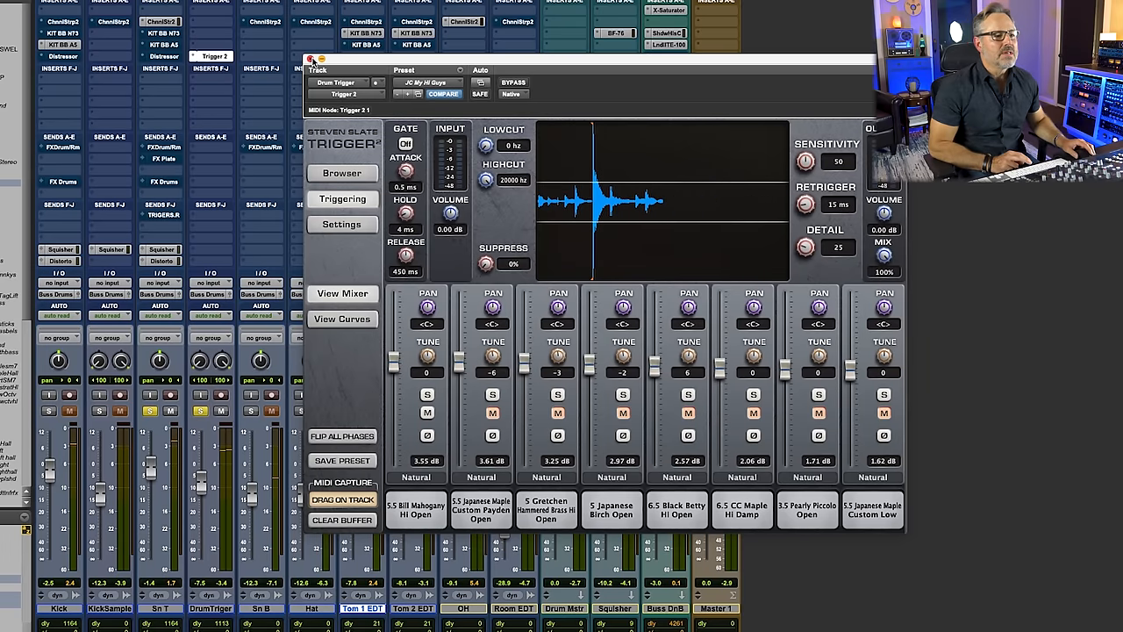
Close the Trigger window and start playback to hear the drums.
left_click(310, 60)
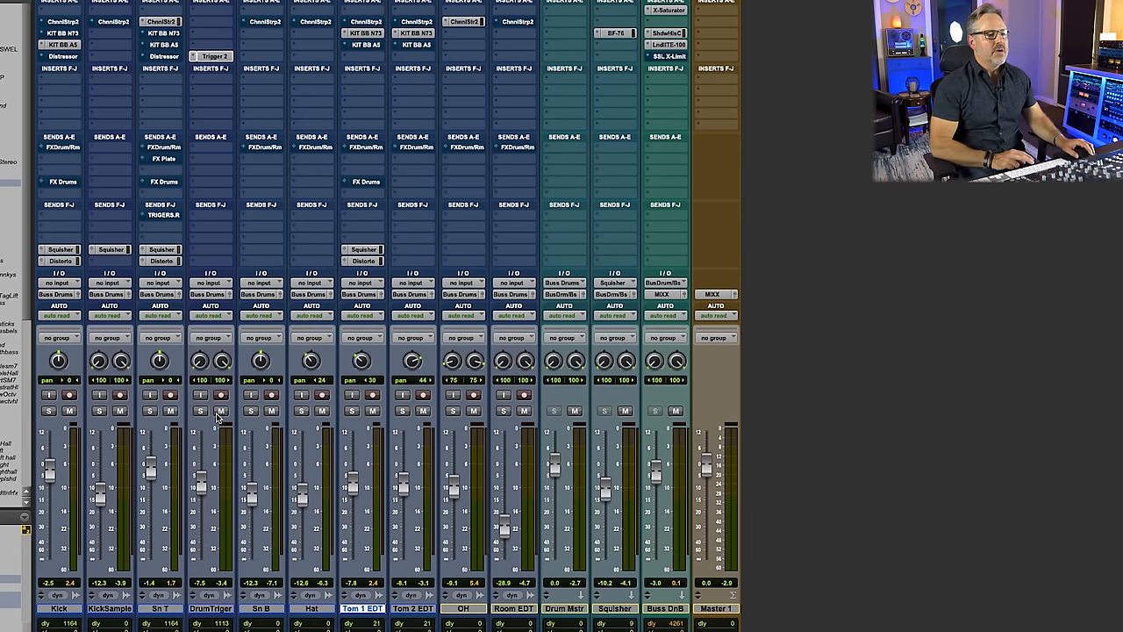
left_click(221, 410)
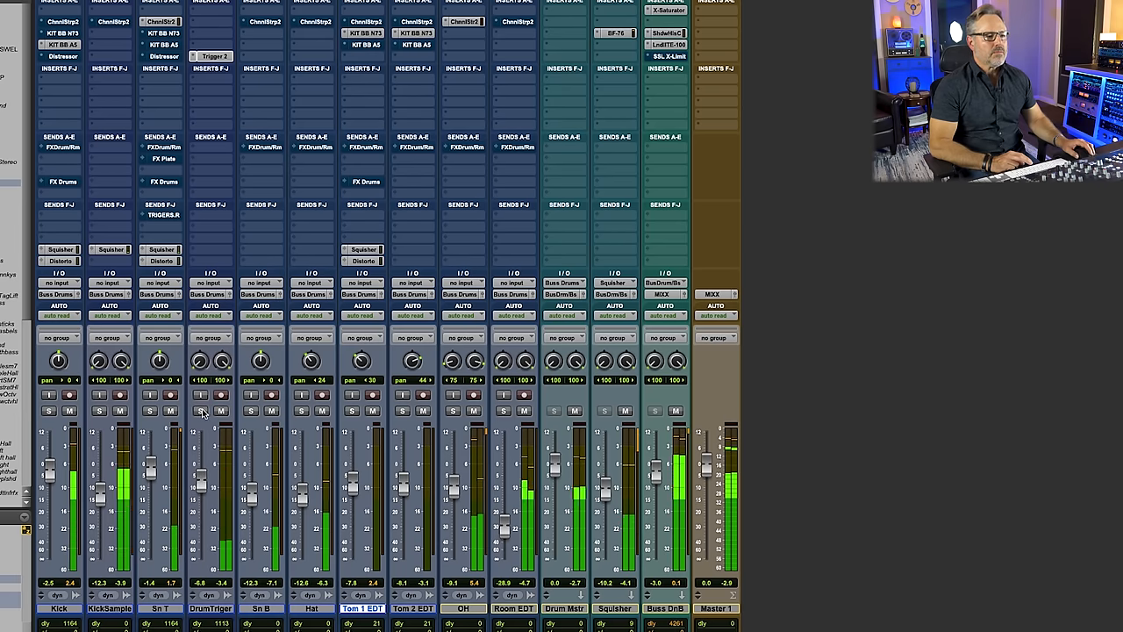
Bring up the SSL X-Limit limiter on the drum bus, then close it again.
left_click(200, 411)
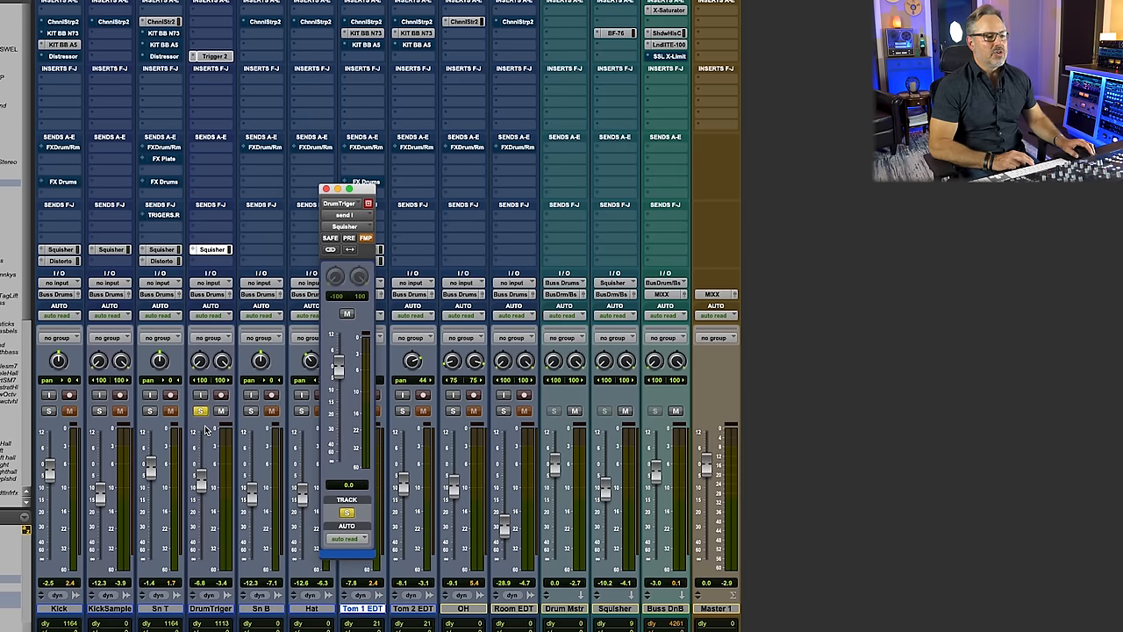
left_click(200, 410)
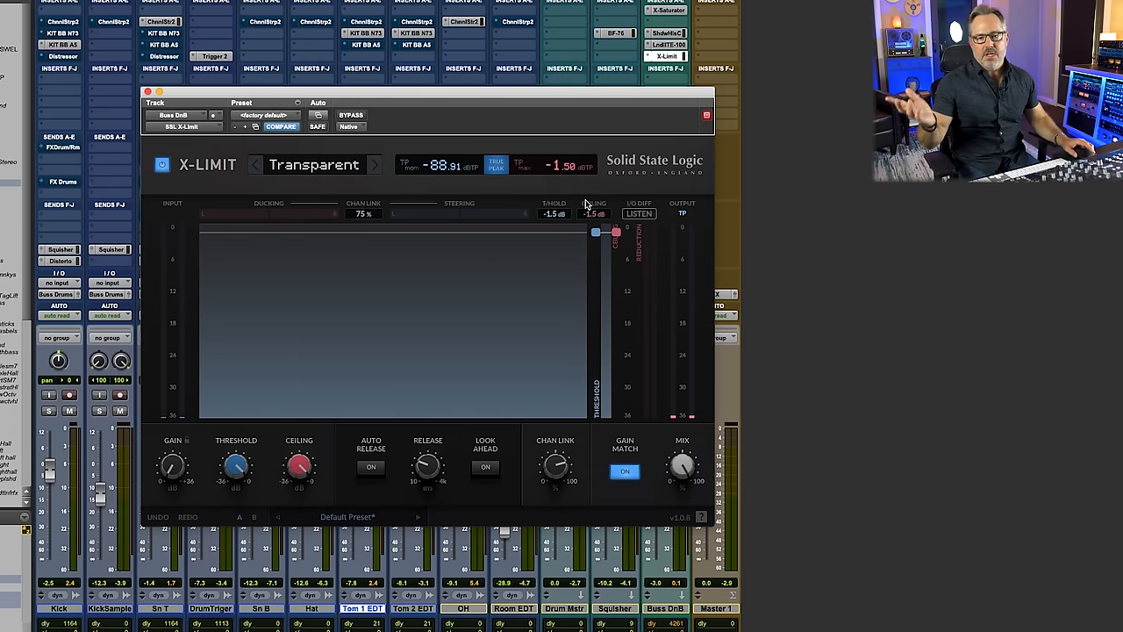
left_click(147, 92)
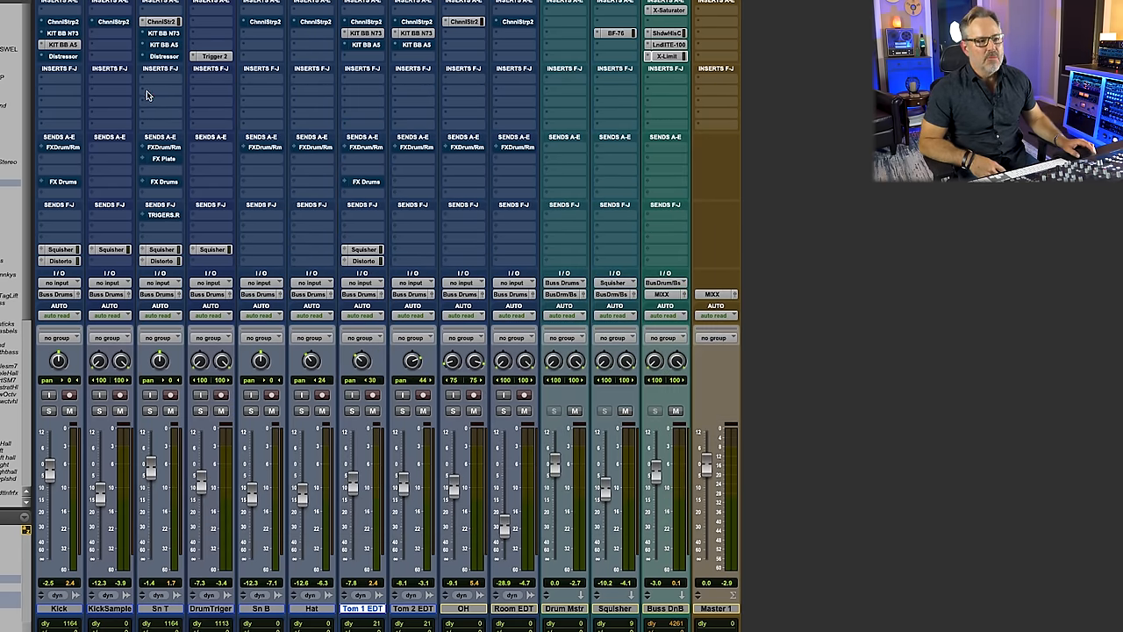